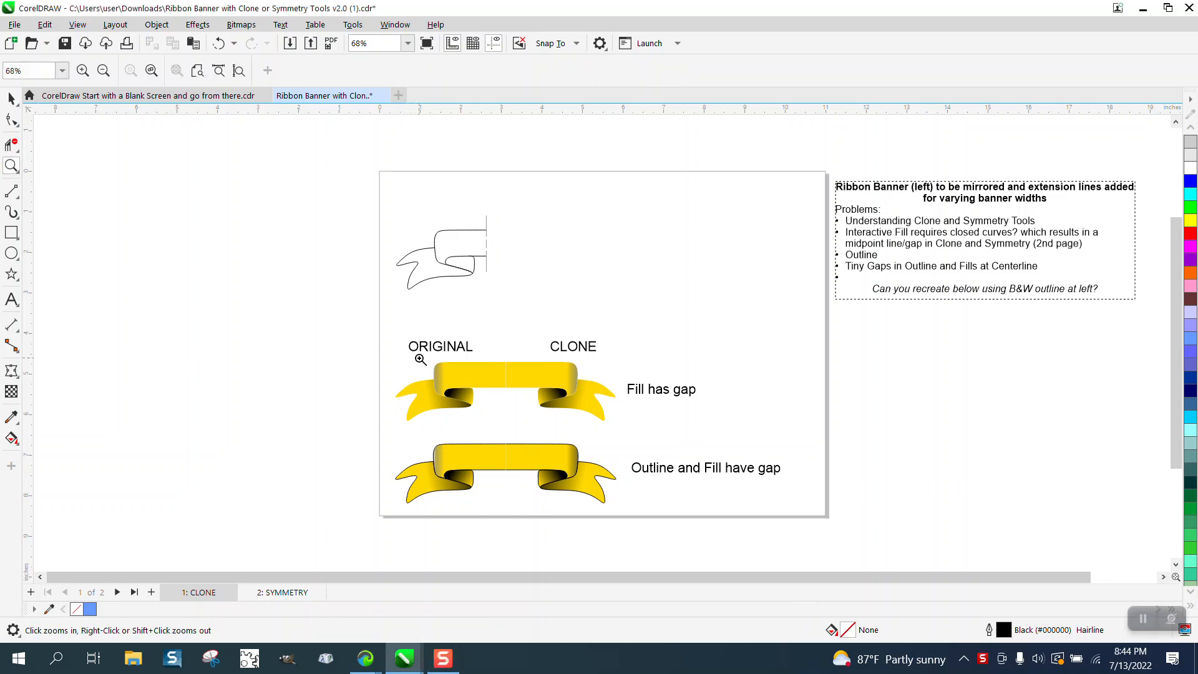
mouse_move(462, 269)
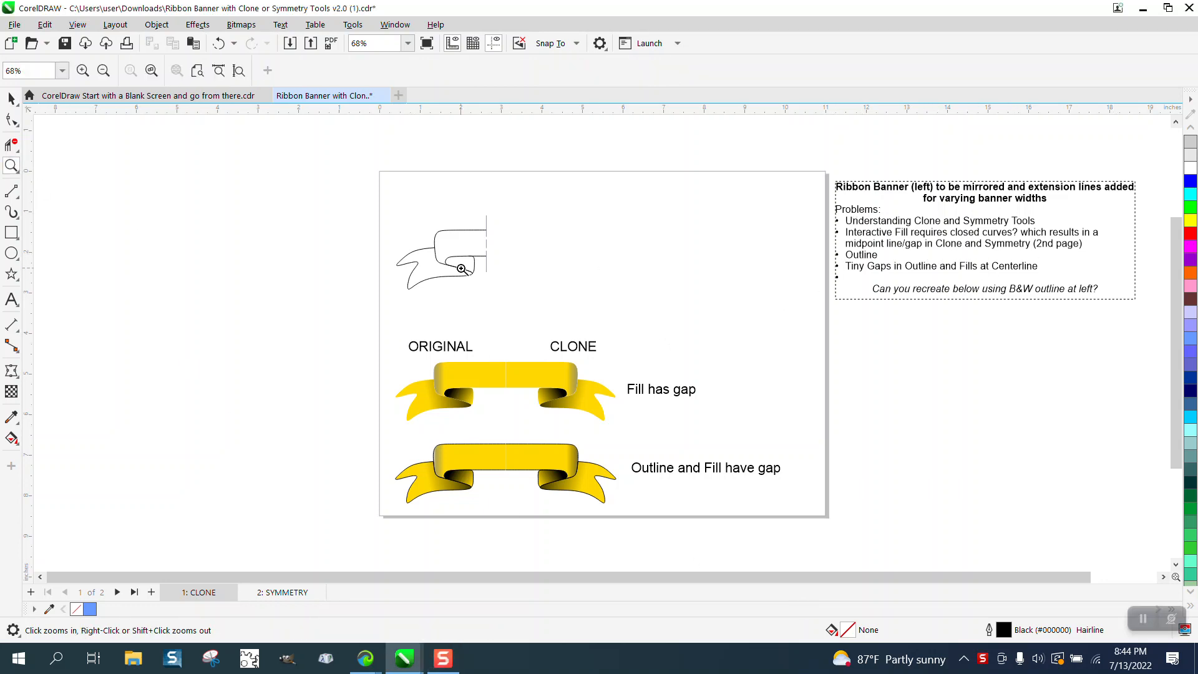
Zoom in on the original and clone yellow banners, then choose Smart Fill among the fill tools
left_click(460, 268)
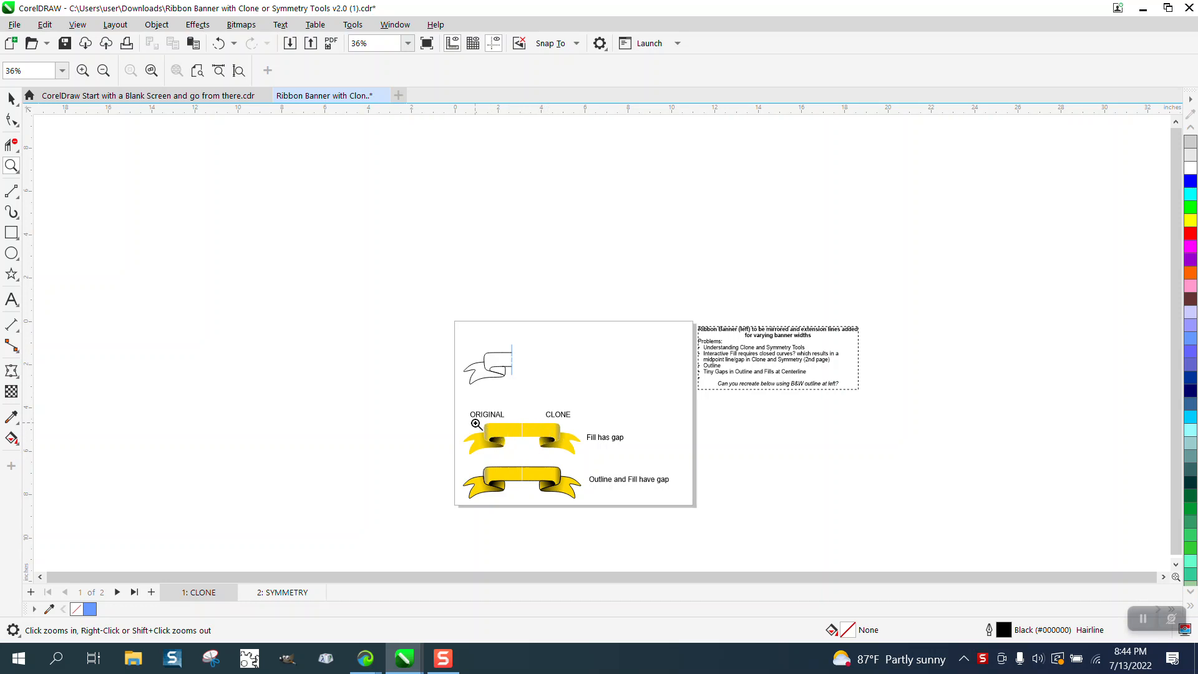
left_click(475, 424)
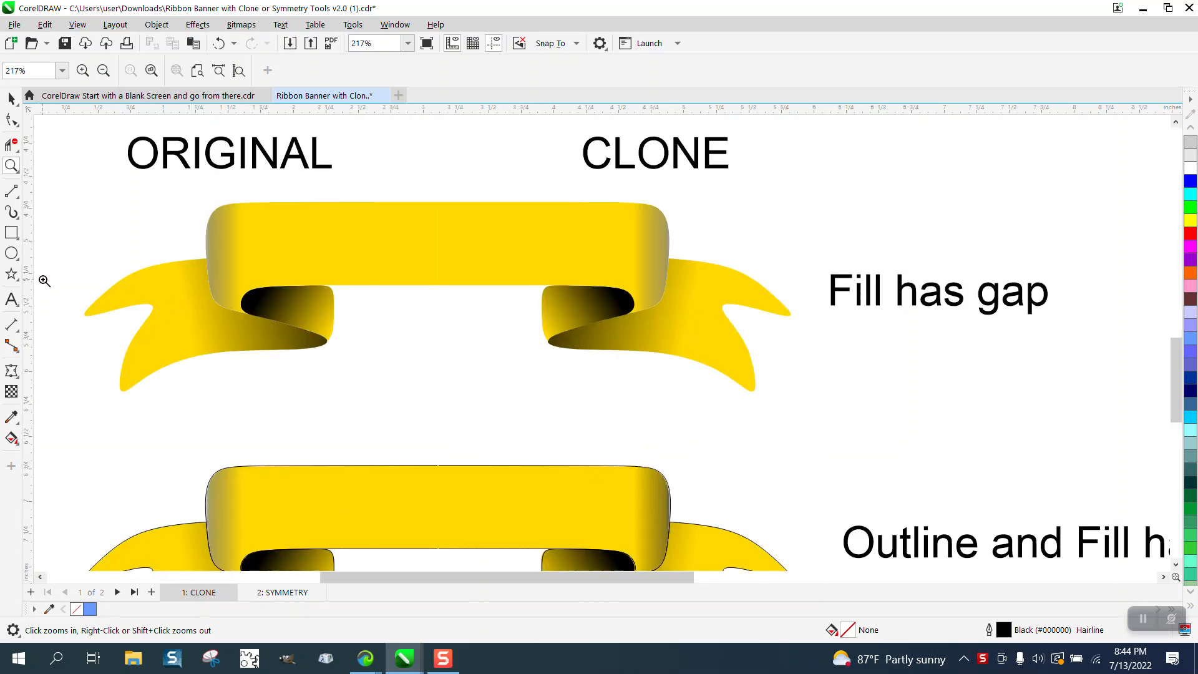
left_click(11, 438)
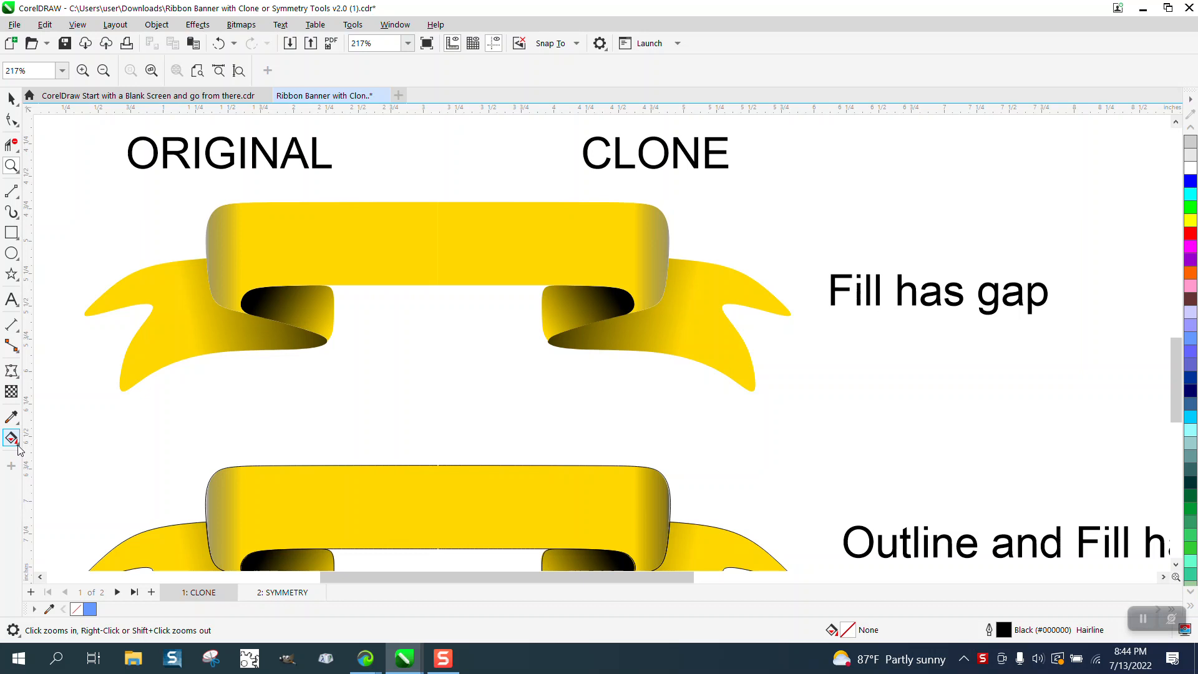
left_click(11, 439)
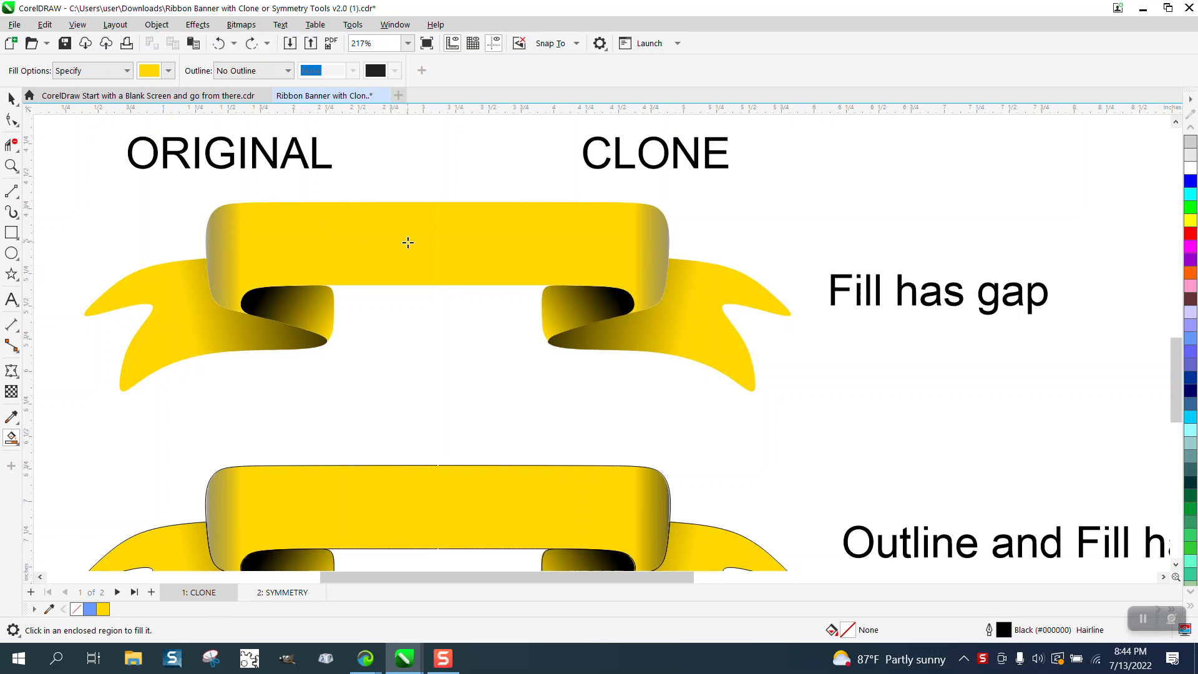
left_click(11, 438)
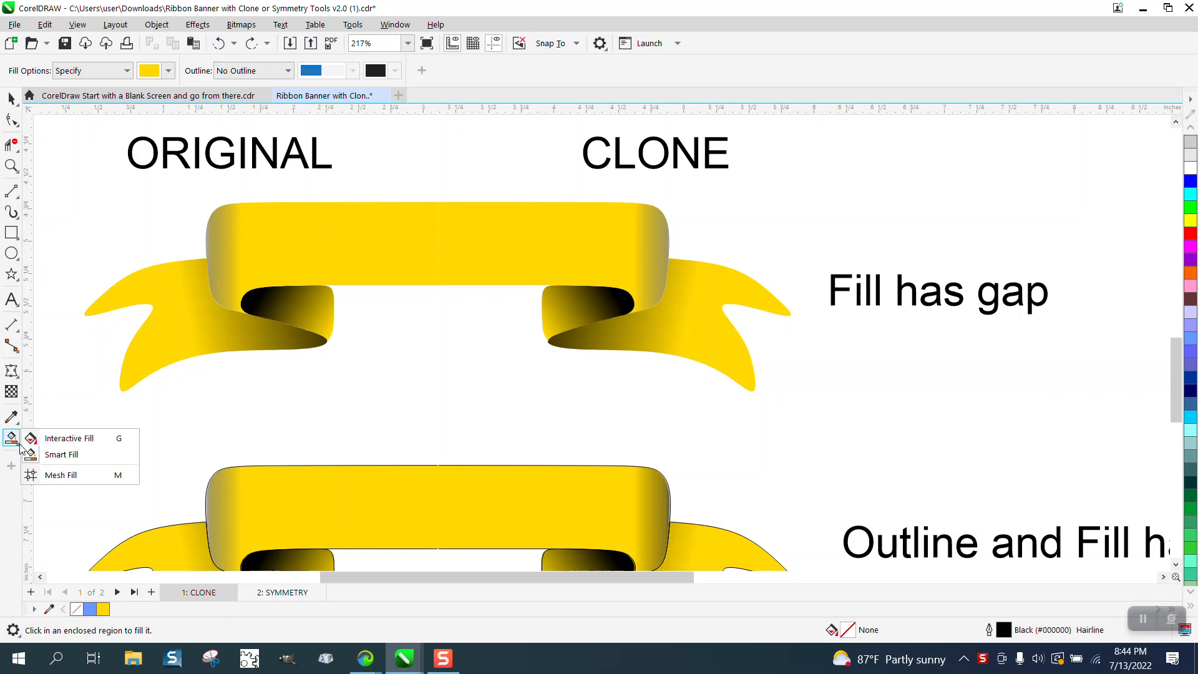
left_click(69, 438)
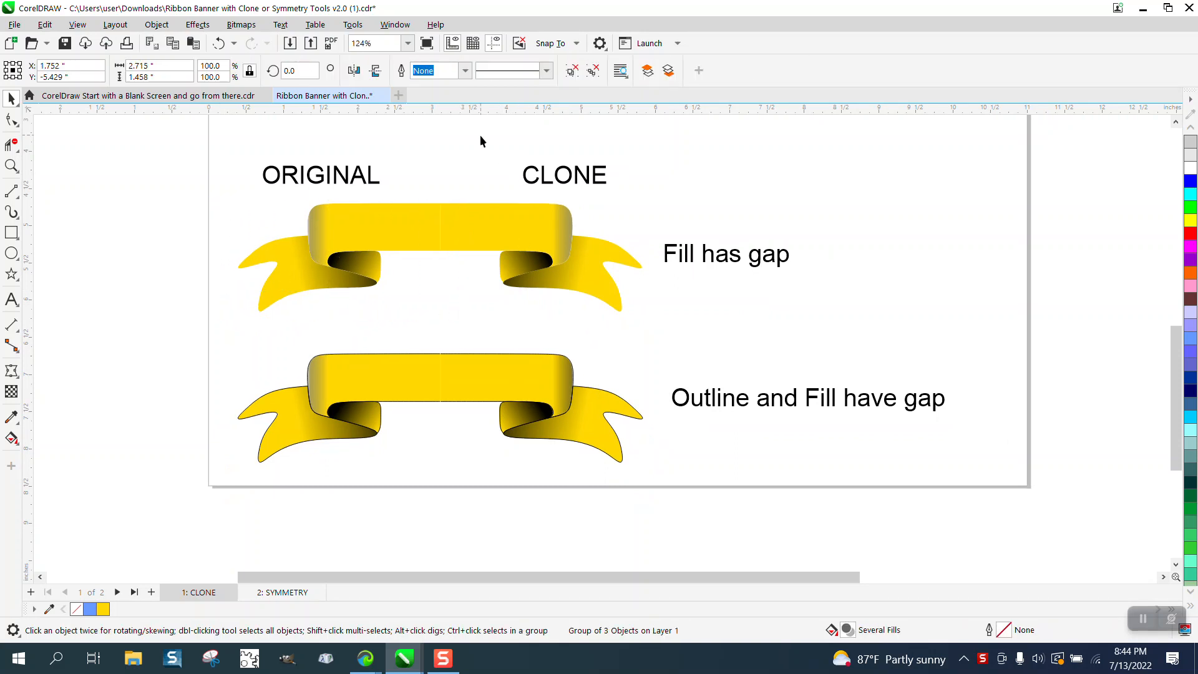
left_click(394, 219)
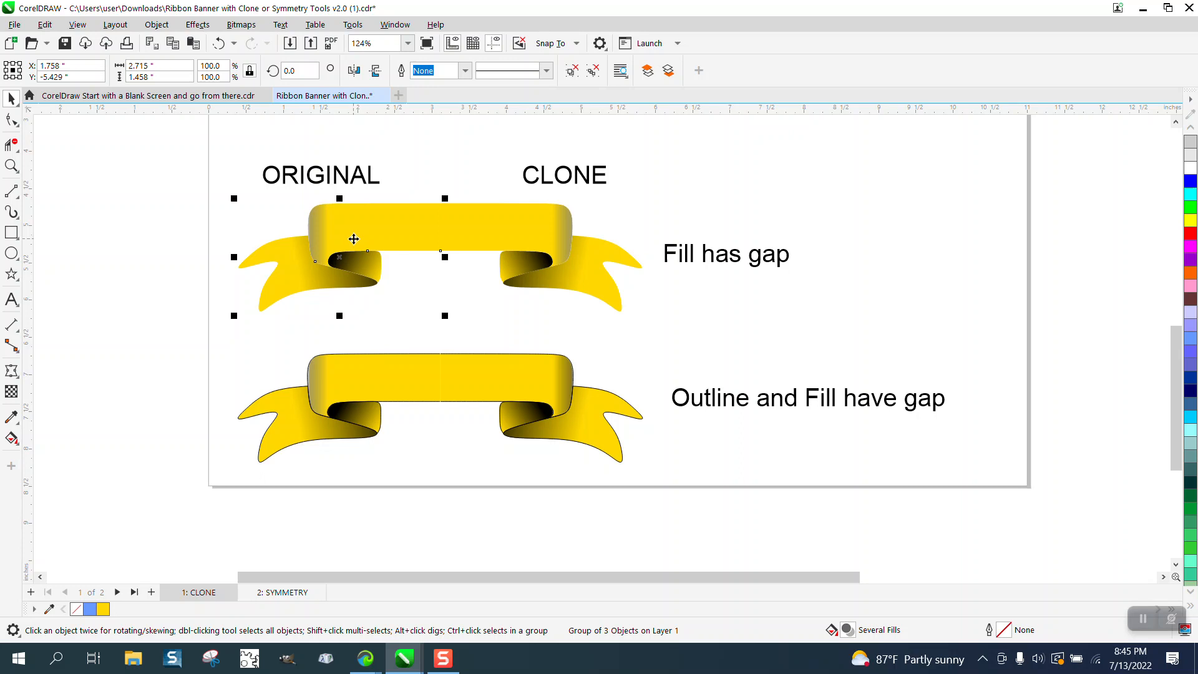
left_click(12, 167)
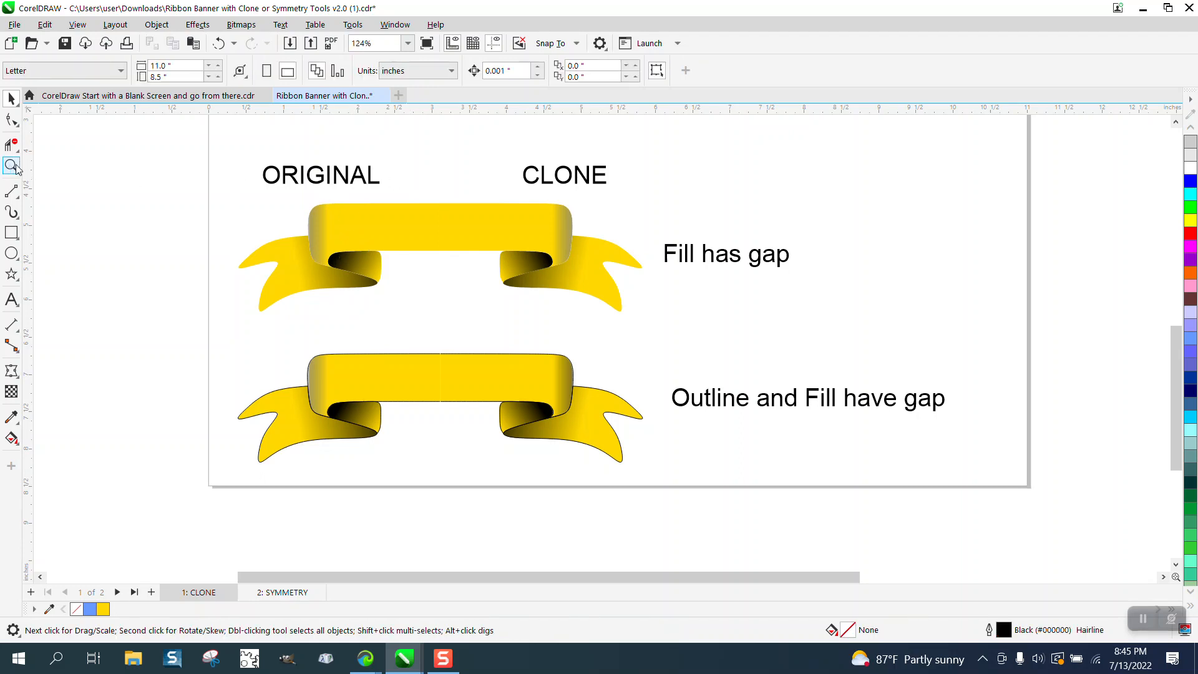
Select the left-half outline sketch and mirror a copy into a full banner outline
left_click(444, 269)
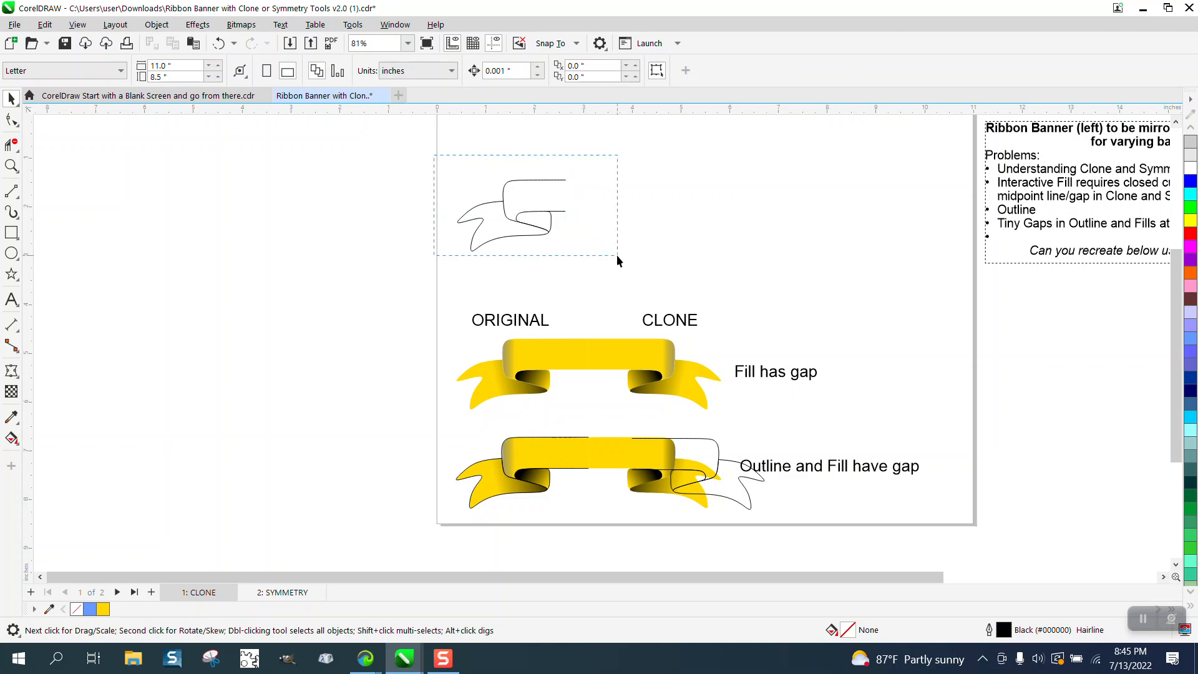
left_click(527, 210)
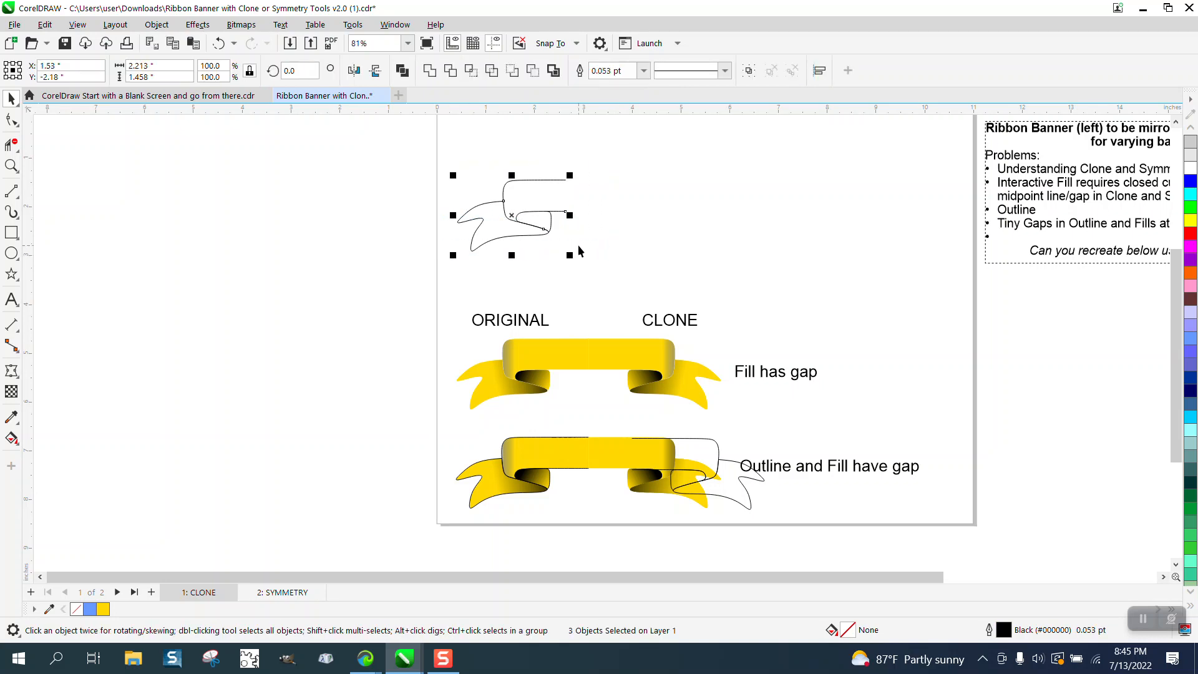
mouse_move(559, 208)
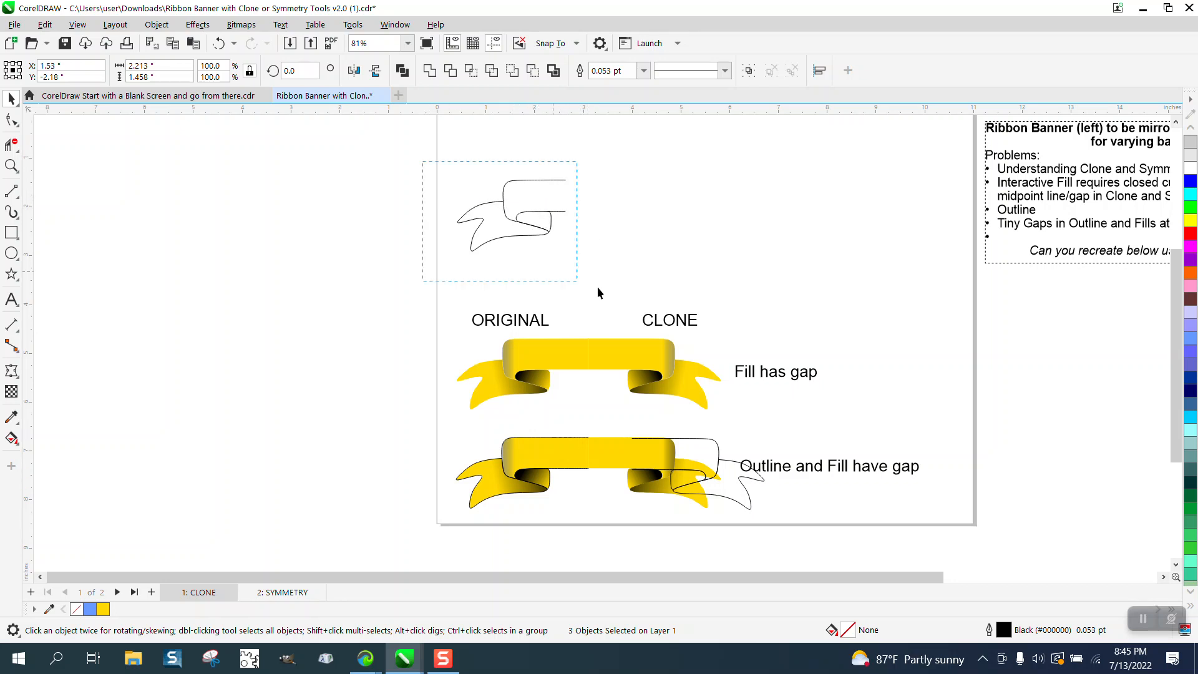
left_click(504, 221)
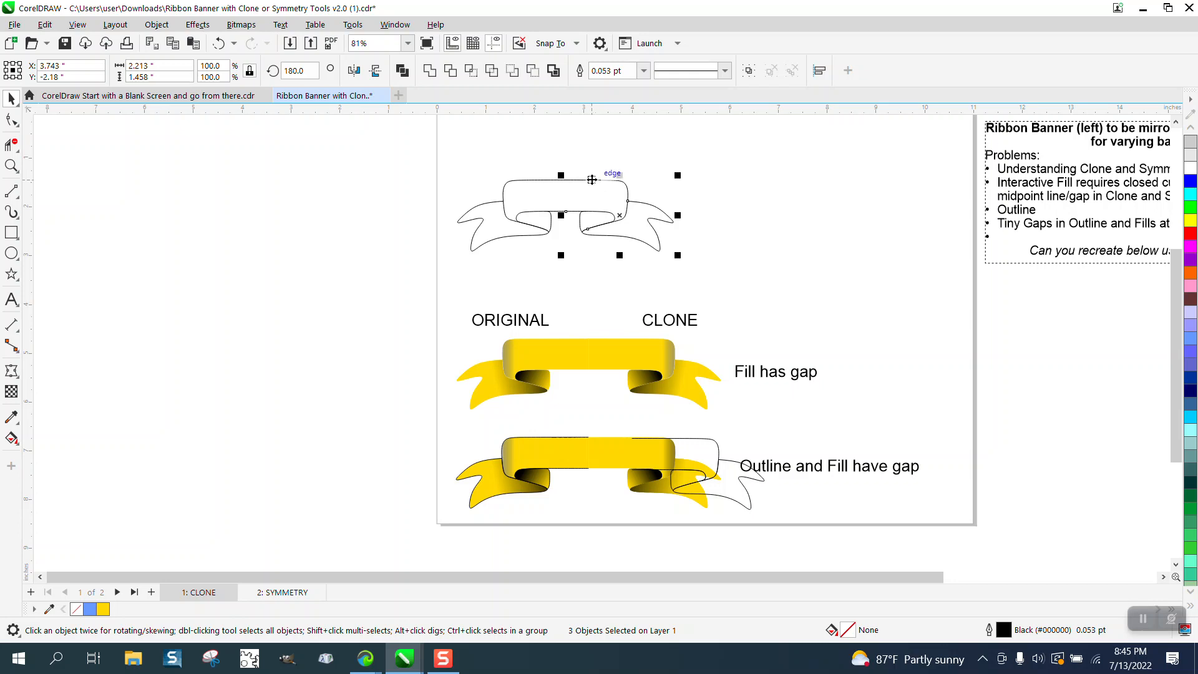
mouse_move(634, 421)
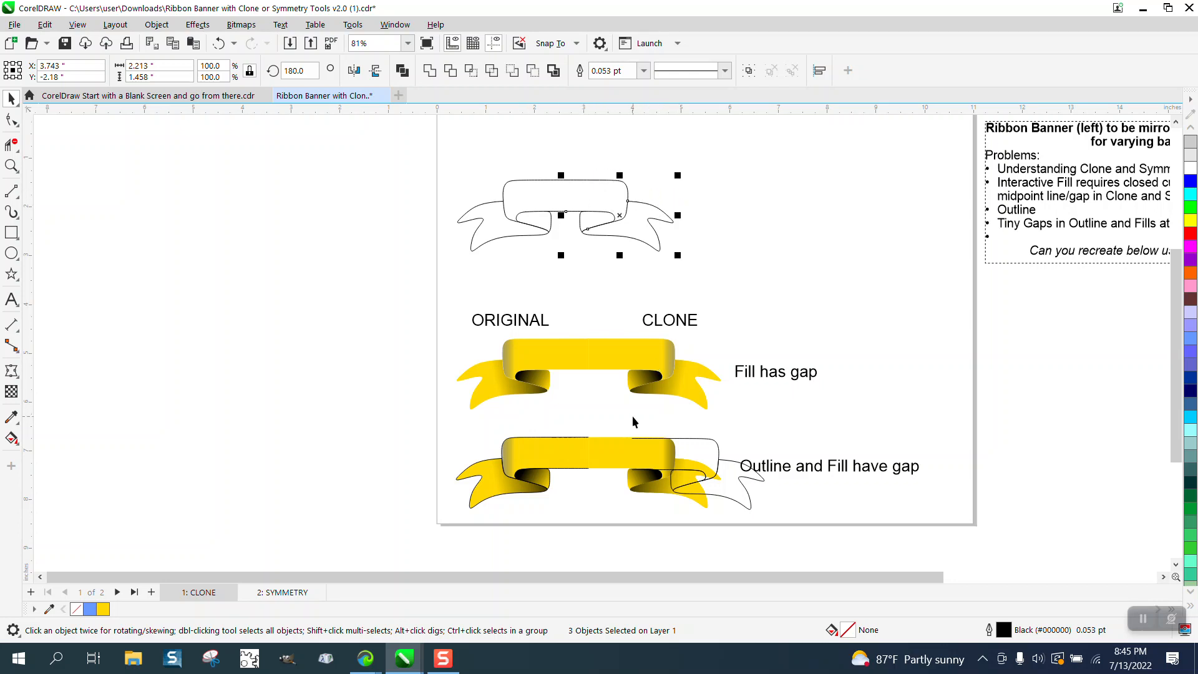
left_click(11, 166)
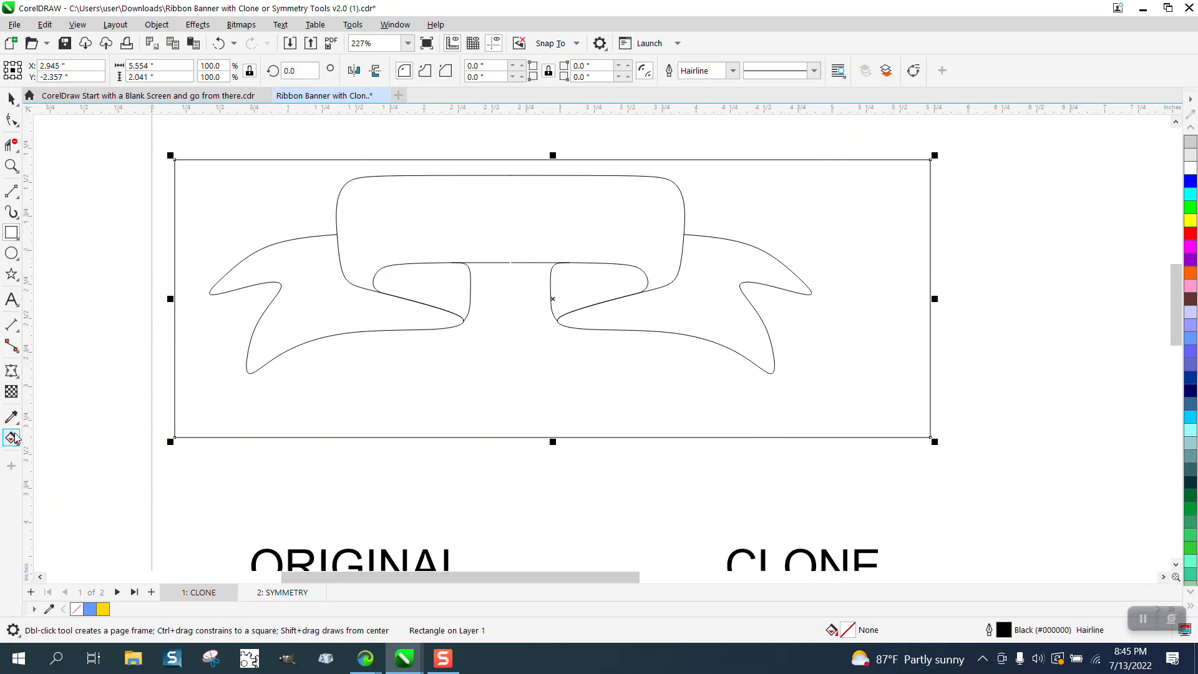
Choose Smart Fill, then zoom deep into the band's centre seam break
left_click(13, 438)
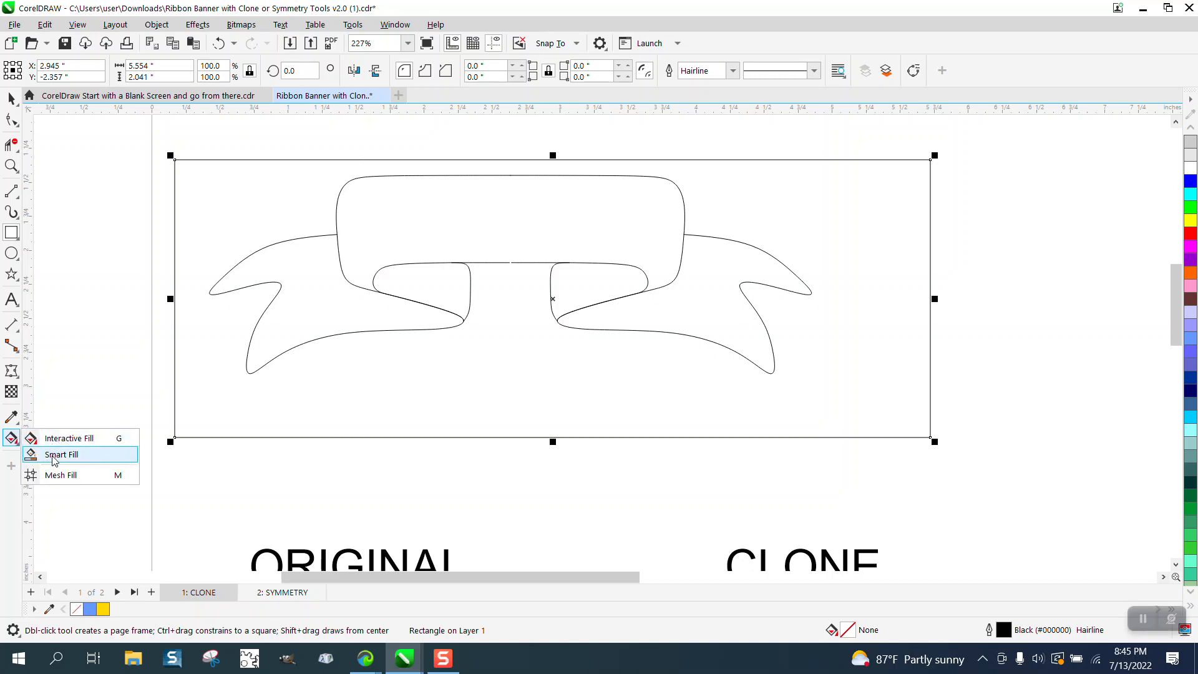
left_click(61, 454)
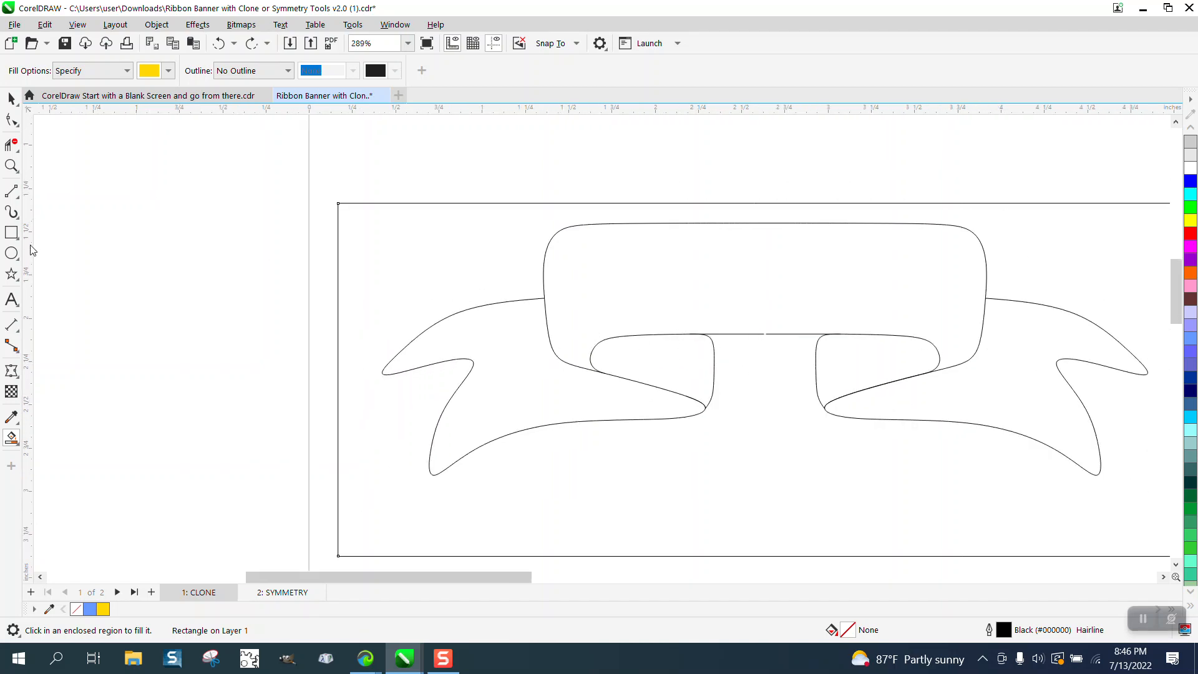
left_click(791, 343)
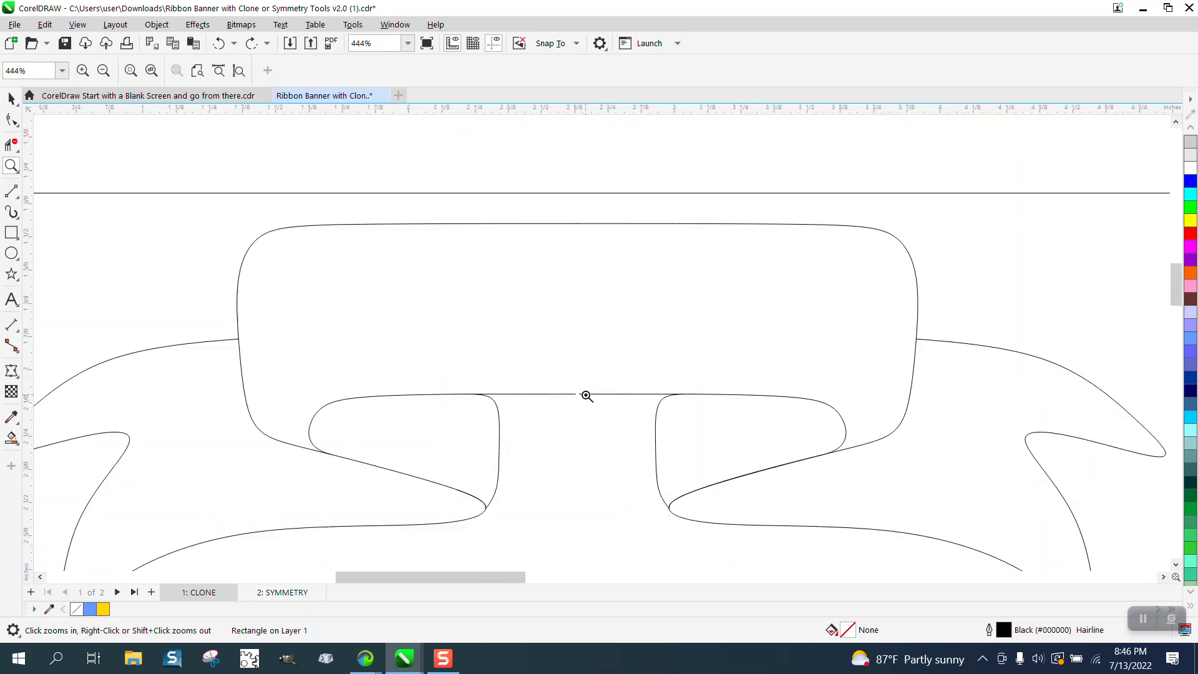
left_click(587, 395)
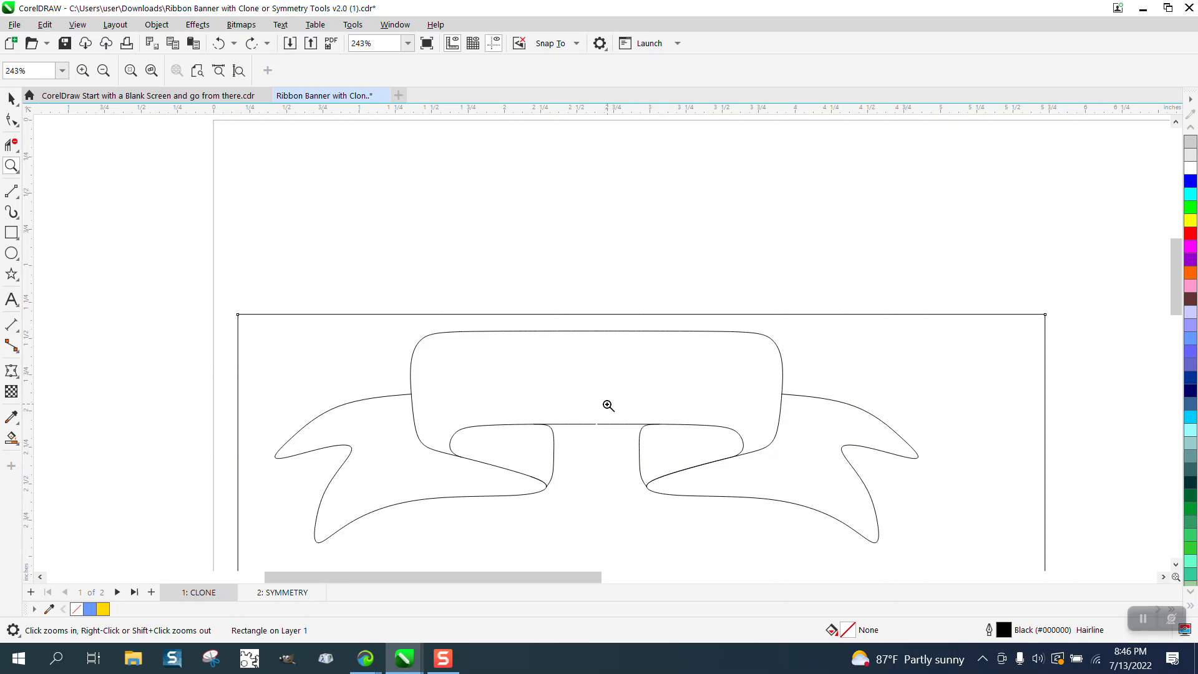
left_click(608, 405)
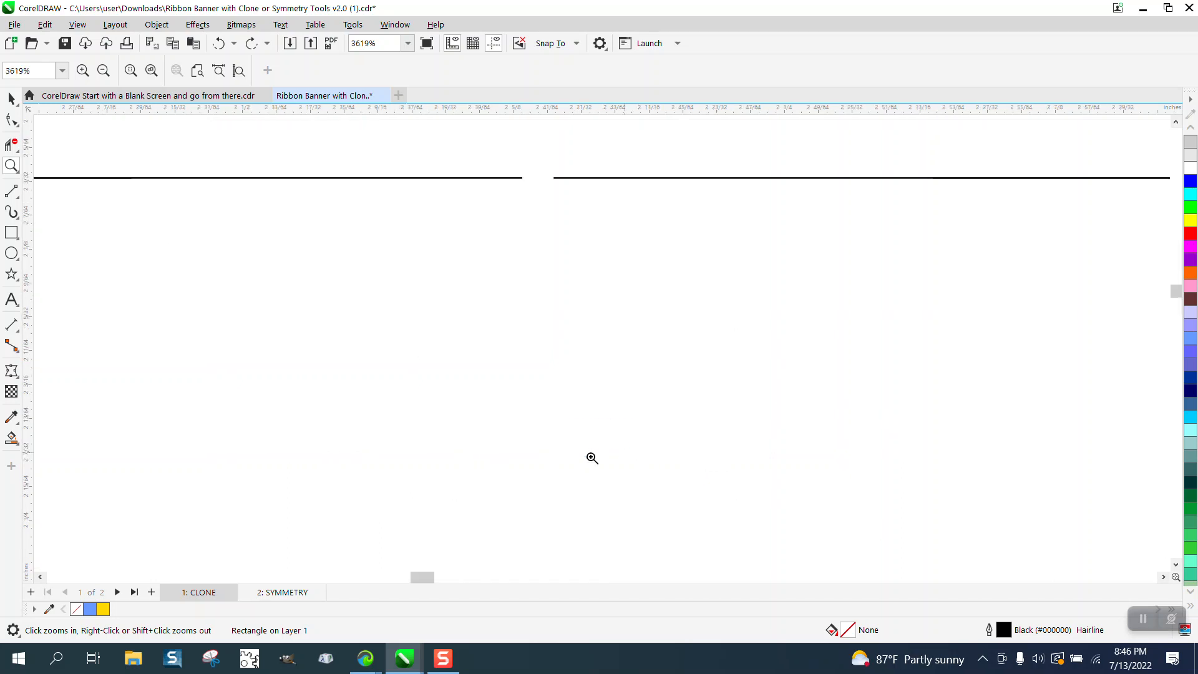
left_click(11, 99)
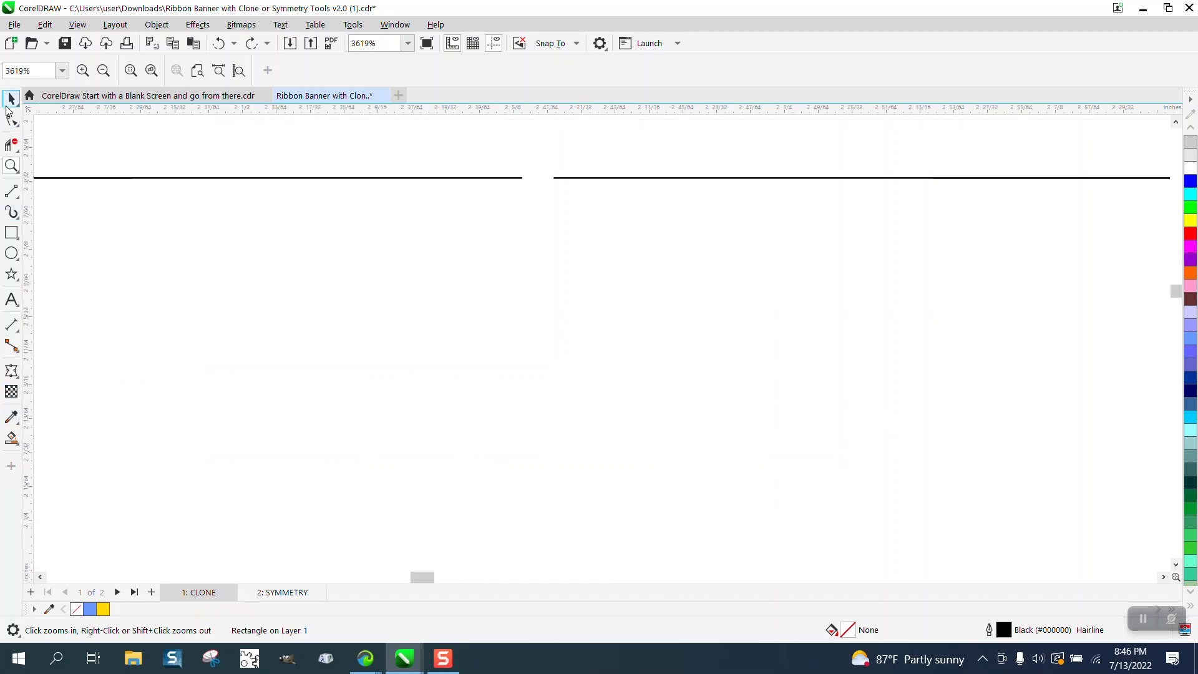
Join the two top-edge pieces using a 1.0" Join Curves gap tolerance, then zoom out
left_click(394, 24)
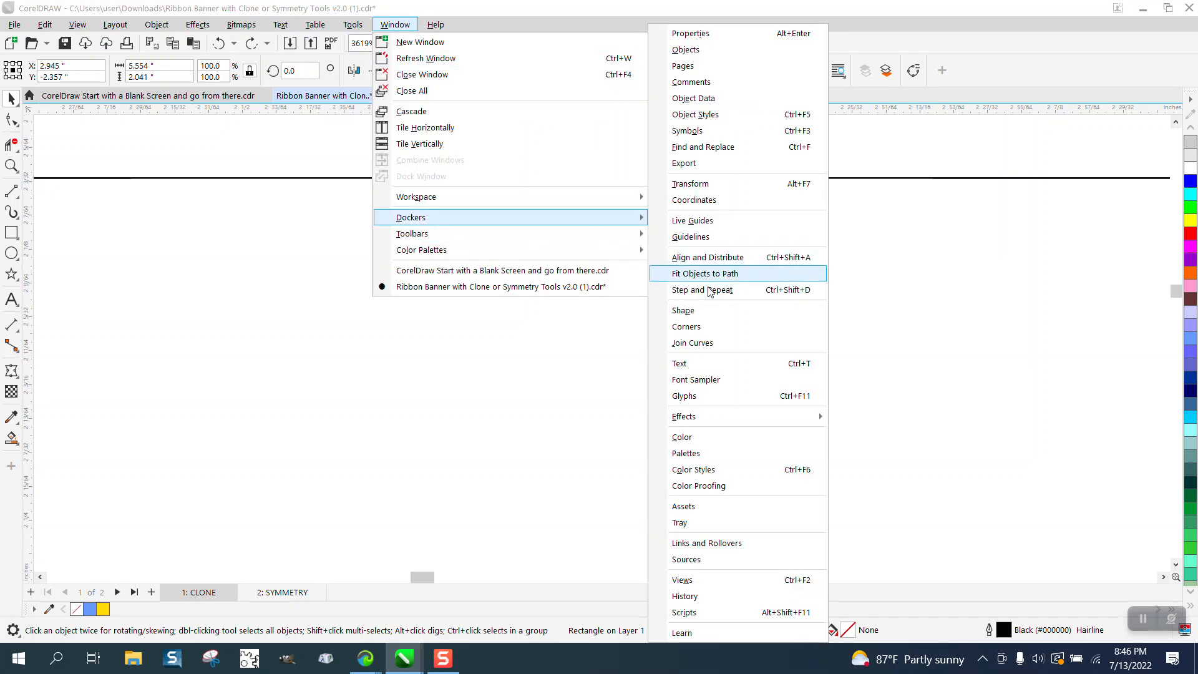
left_click(692, 343)
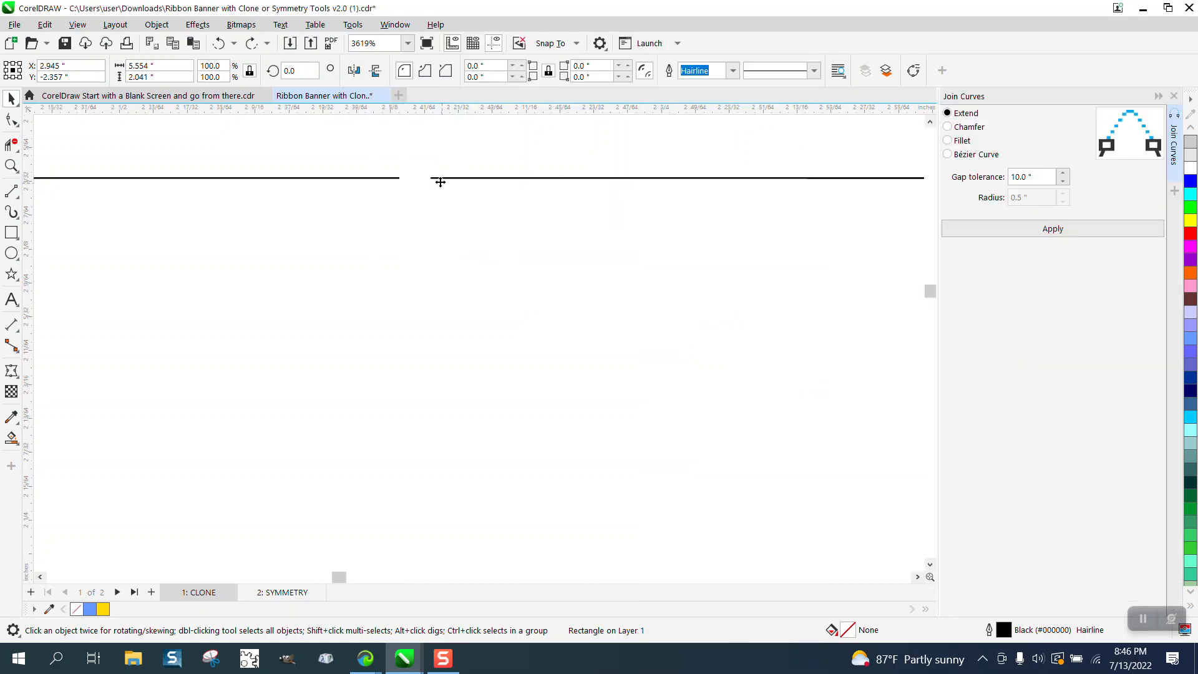
left_click(1031, 176)
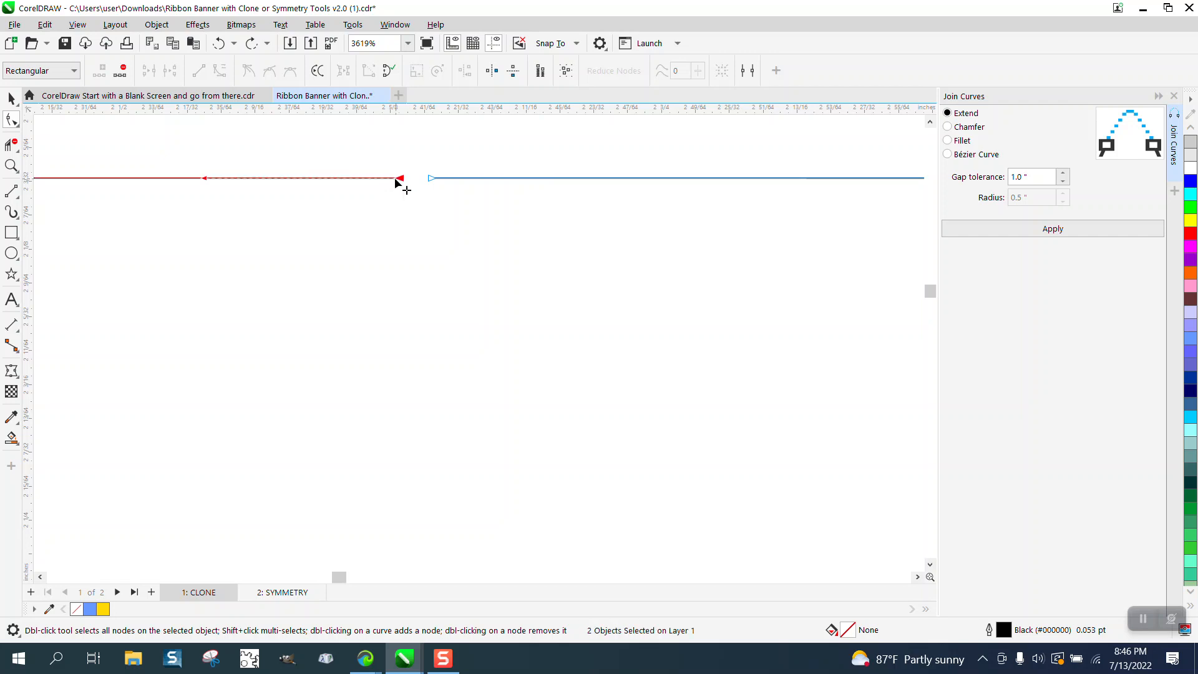
left_click(1051, 228)
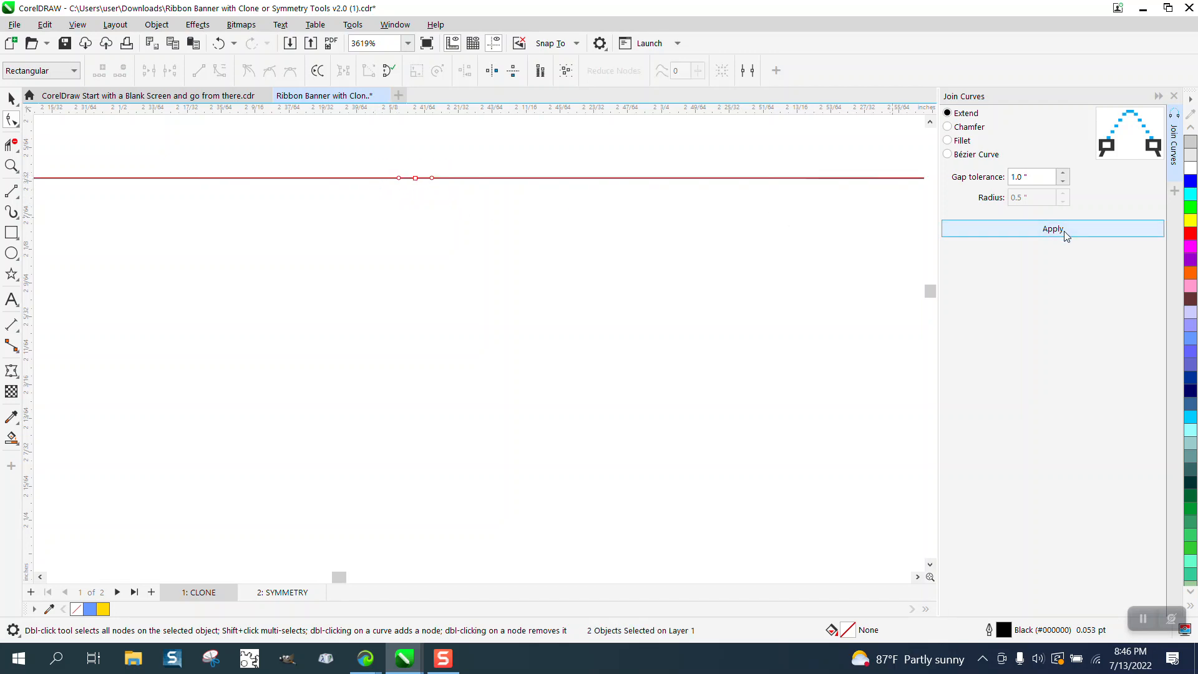
left_click(1052, 228)
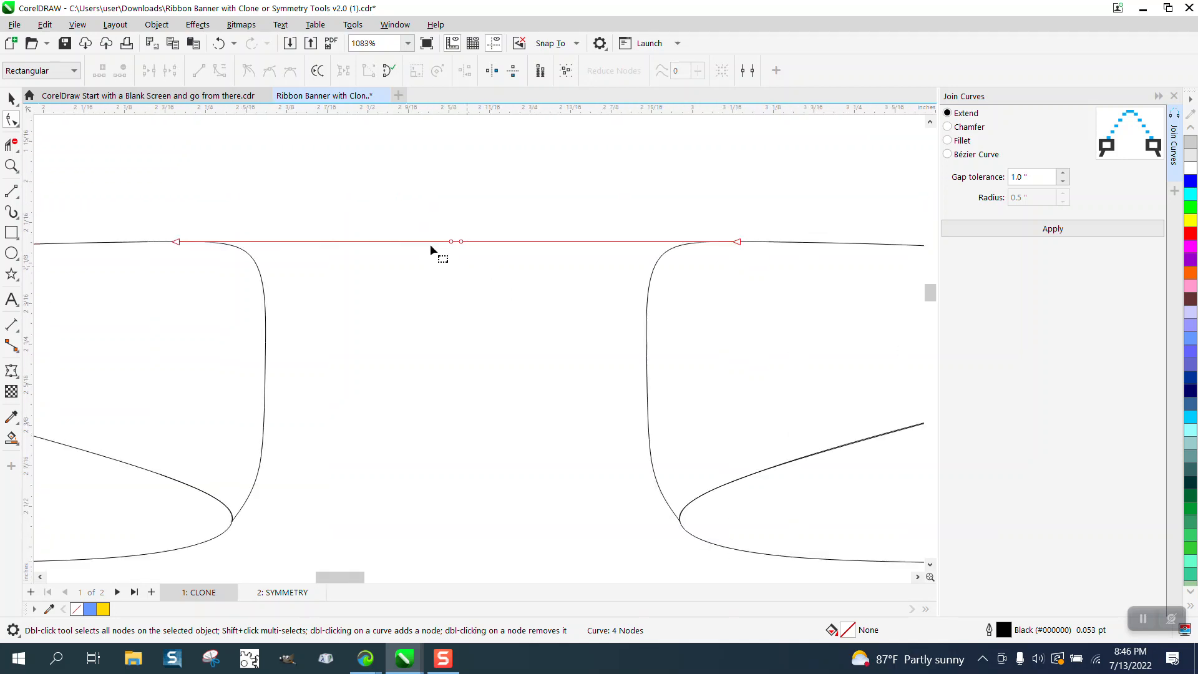
left_click(460, 241)
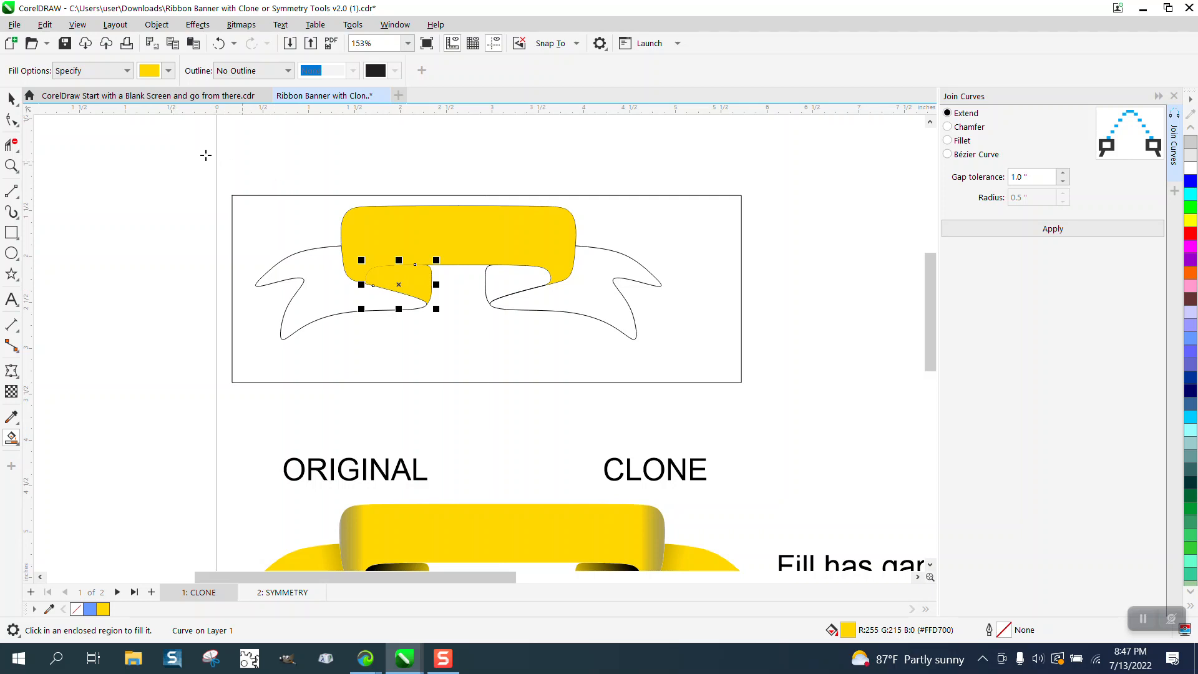
mouse_move(338, 314)
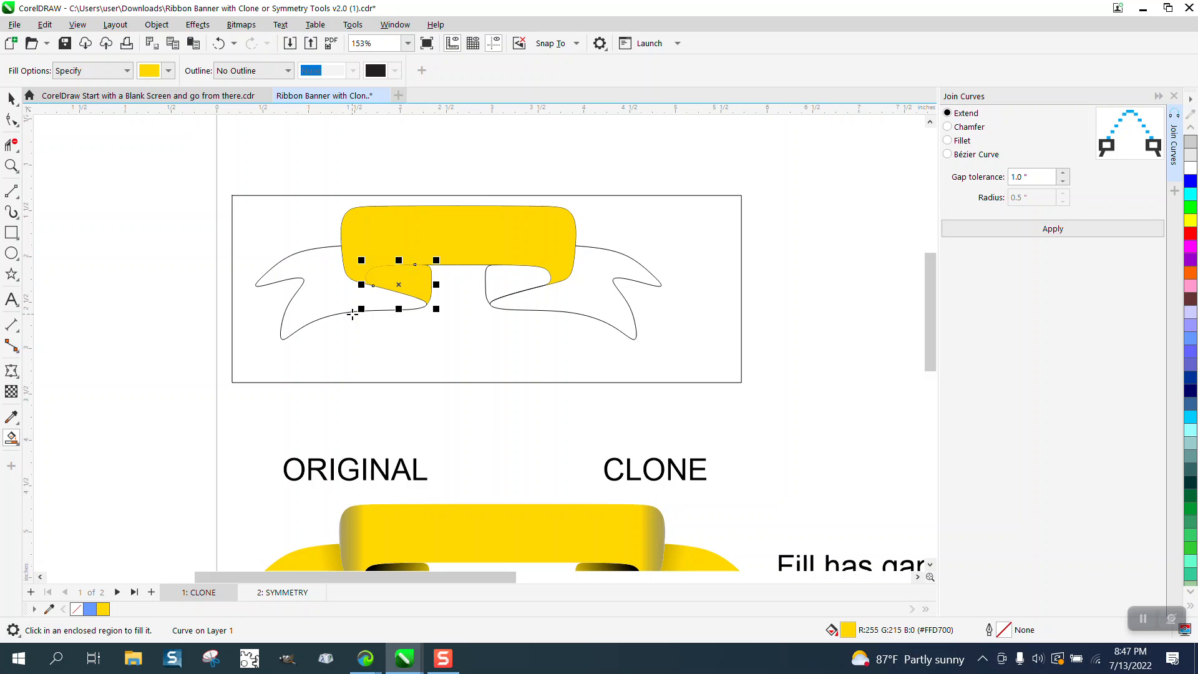
left_click(352, 305)
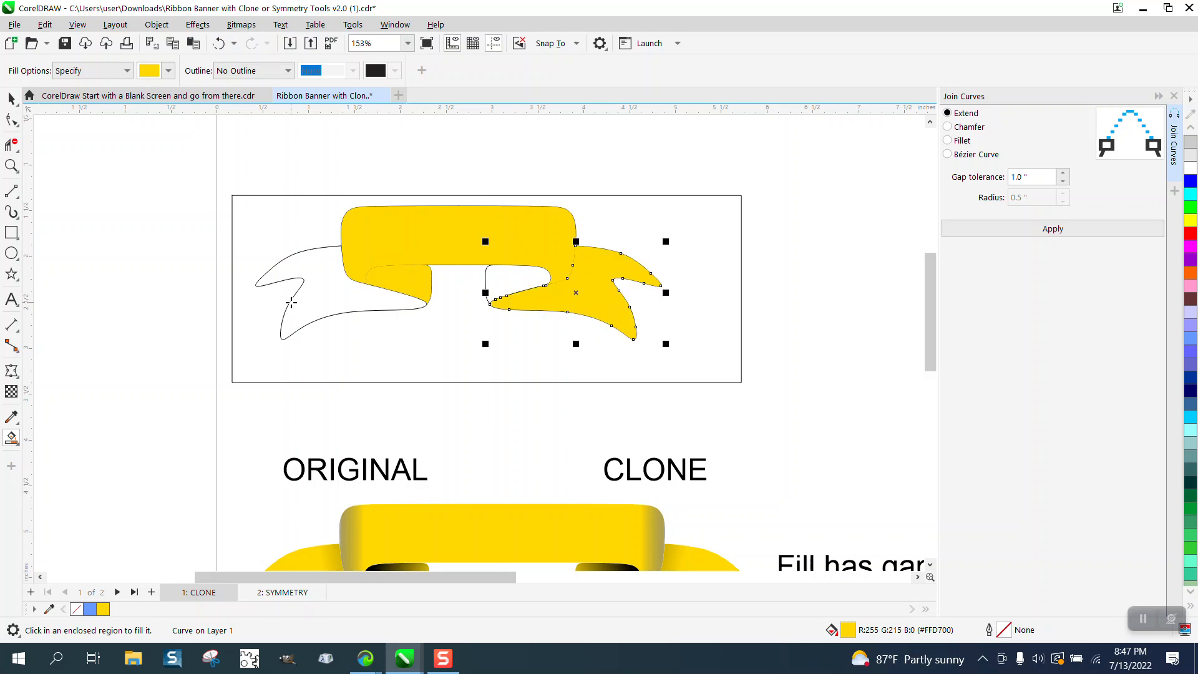
left_click(217, 43)
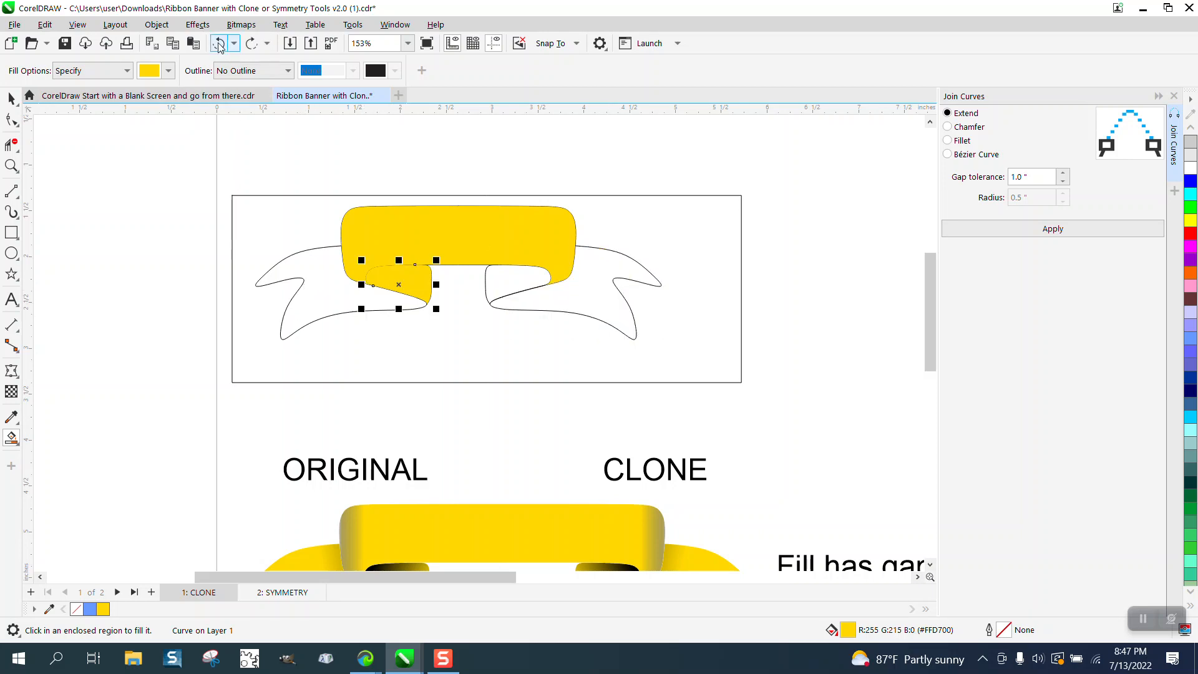
left_click(11, 166)
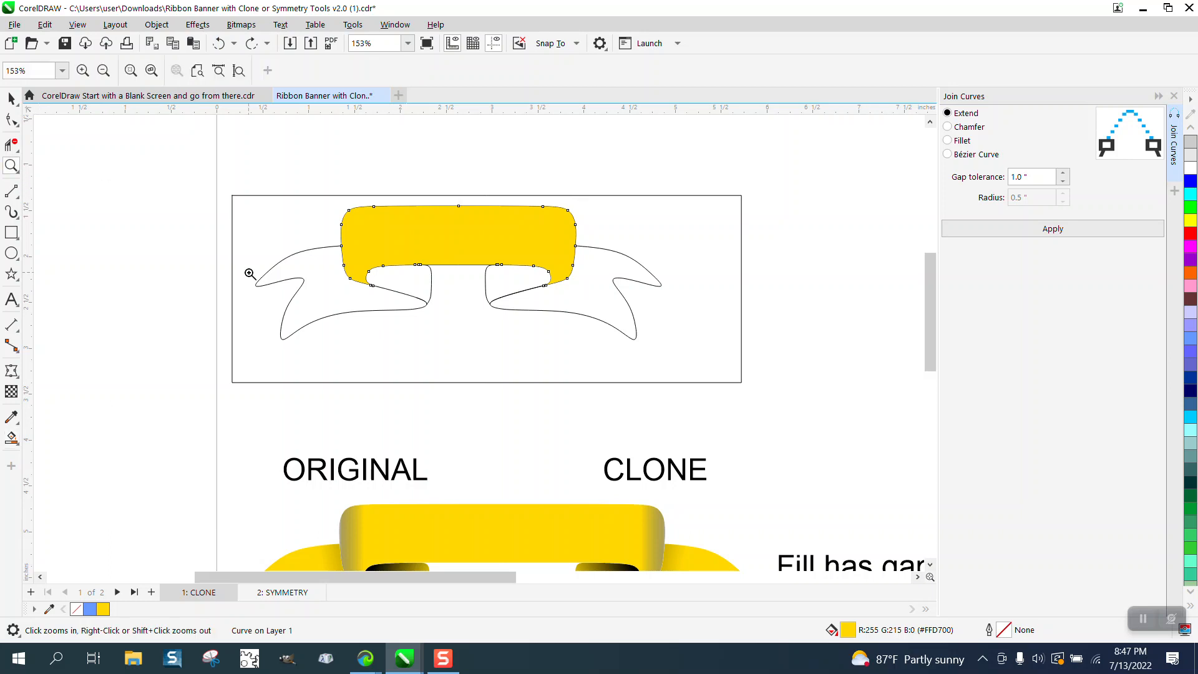
left_click(250, 274)
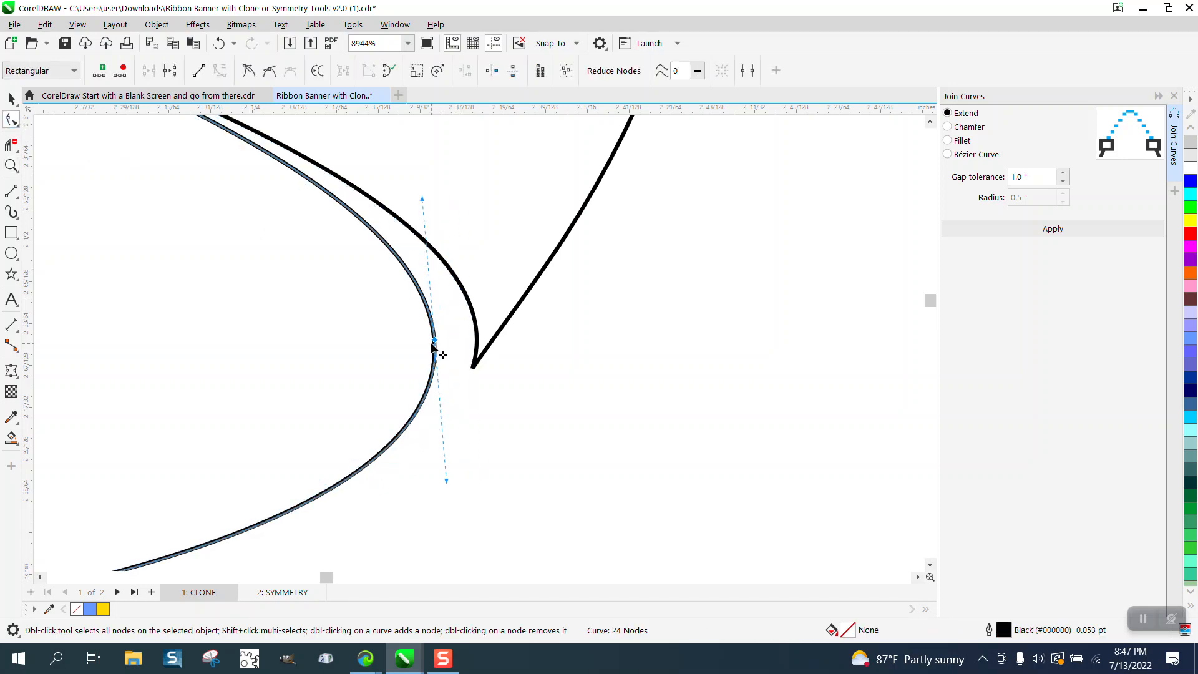
Reshape the curve at the tail's pointed node and scroll the view out
left_click_drag(433, 340, 489, 343)
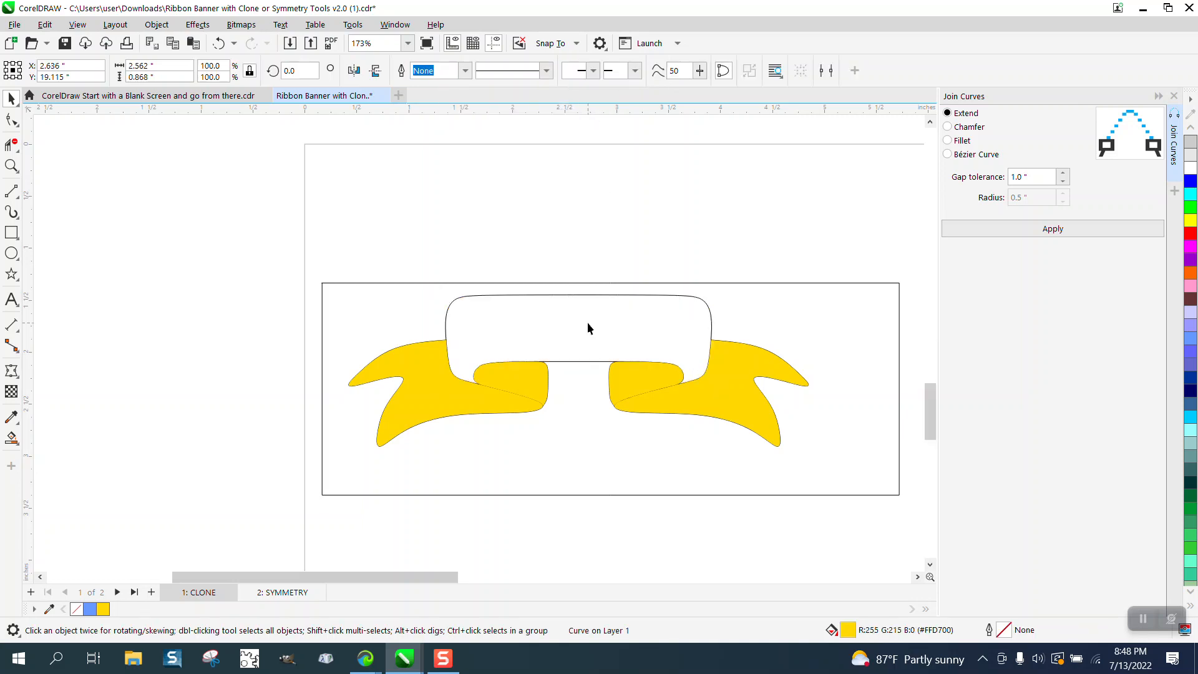
scroll("down", 3)
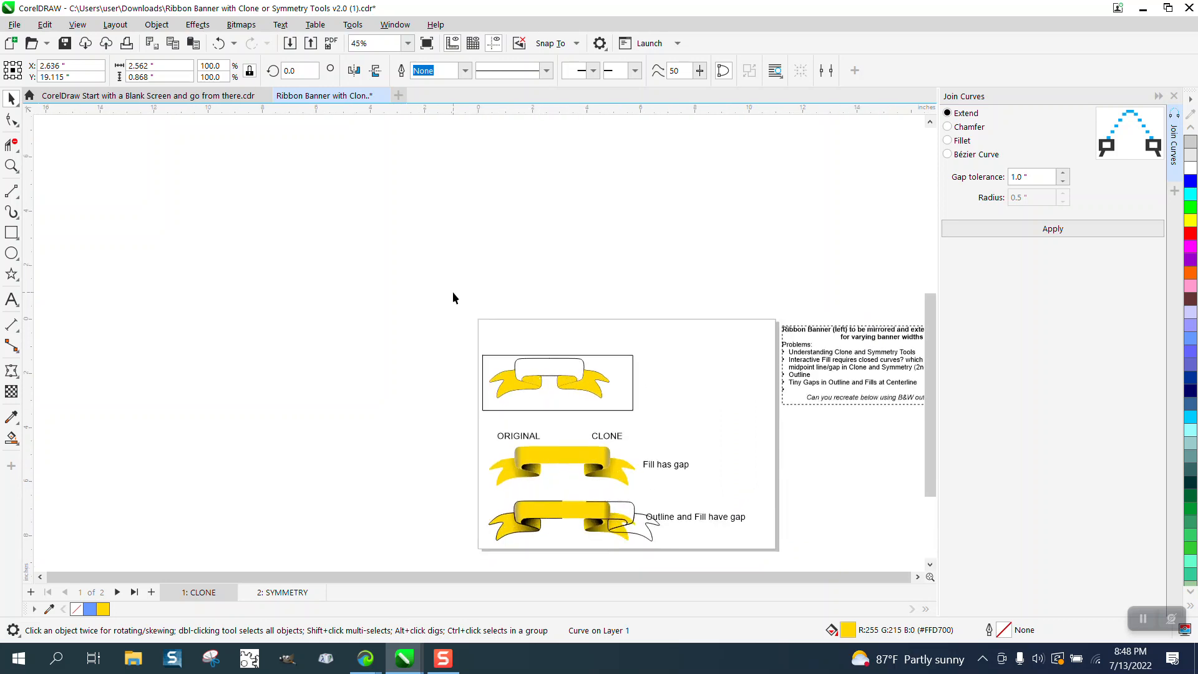
Place the yellow centre band copy above the banner and zoom in on it
left_click(549, 378)
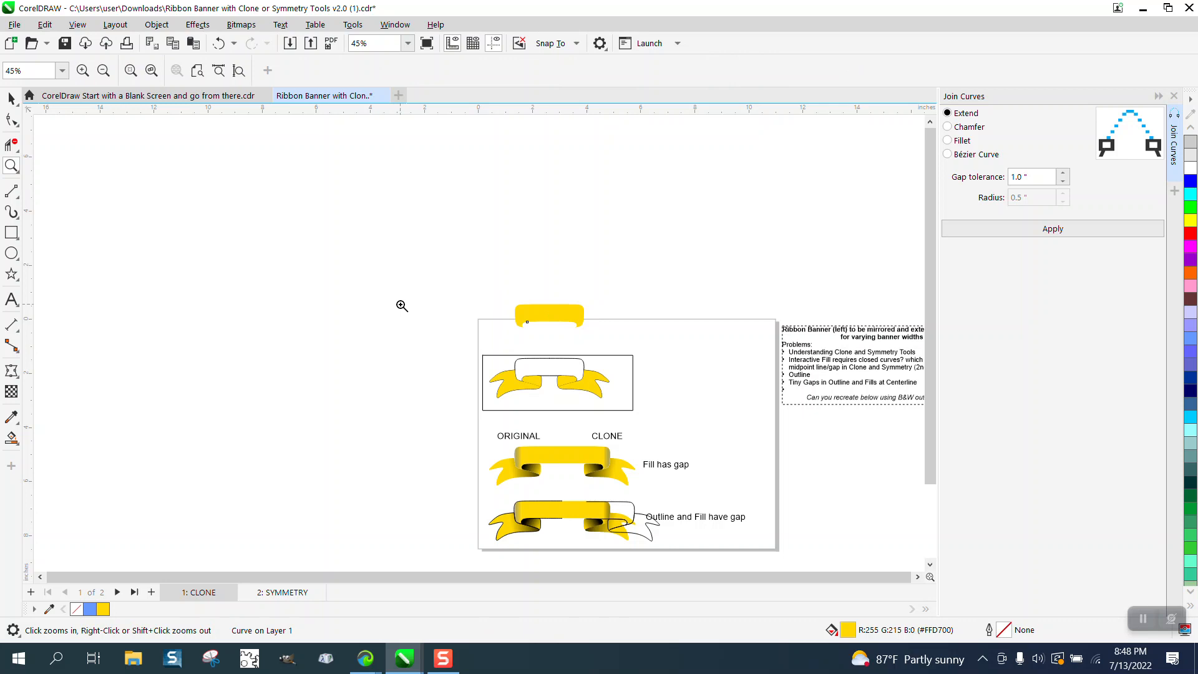
left_click(401, 306)
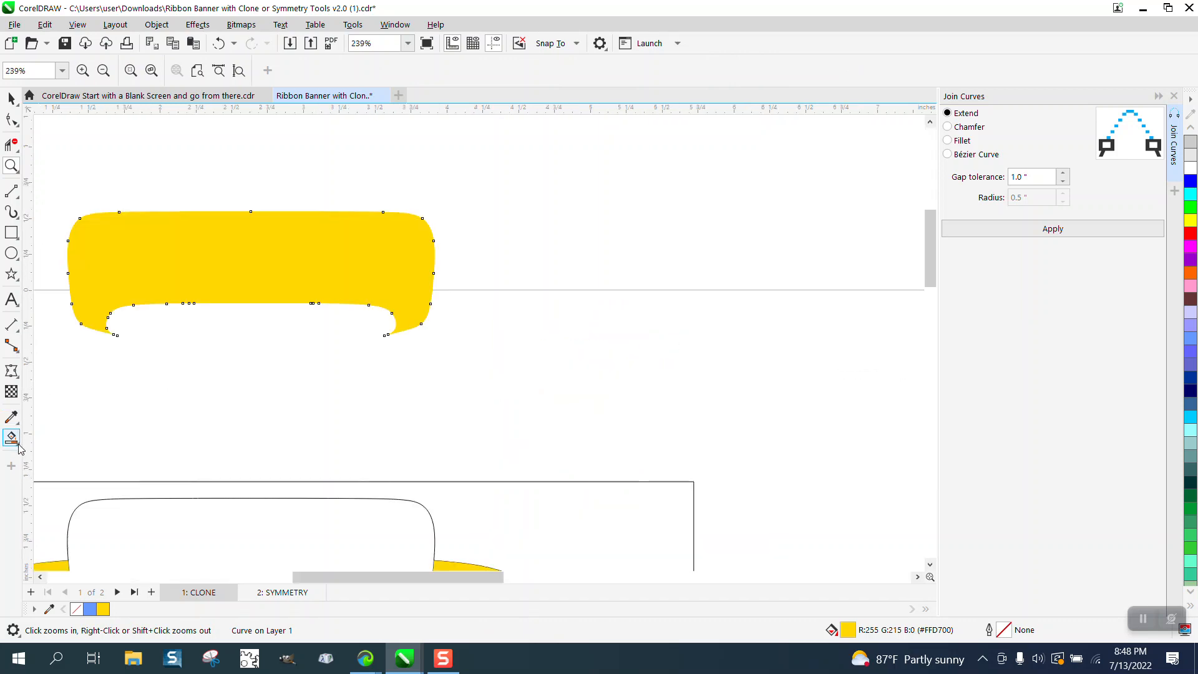
Apply a fountain fill to the detached band and preview a stop's colour choices
left_click(11, 436)
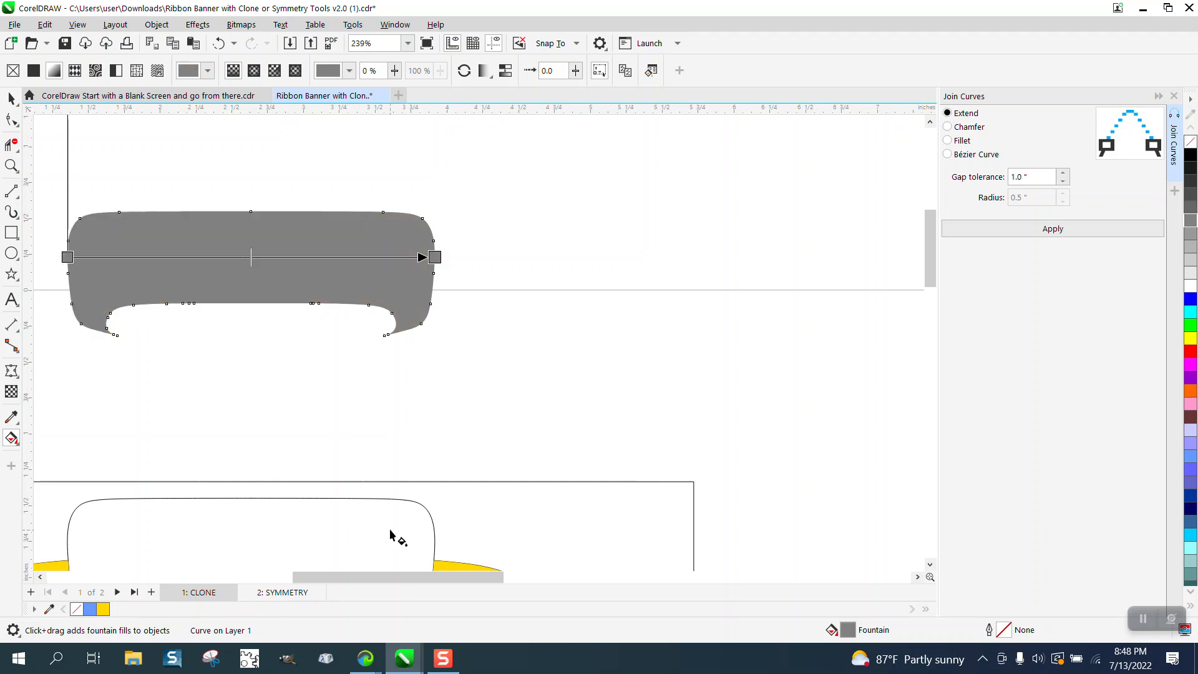
mouse_move(255, 259)
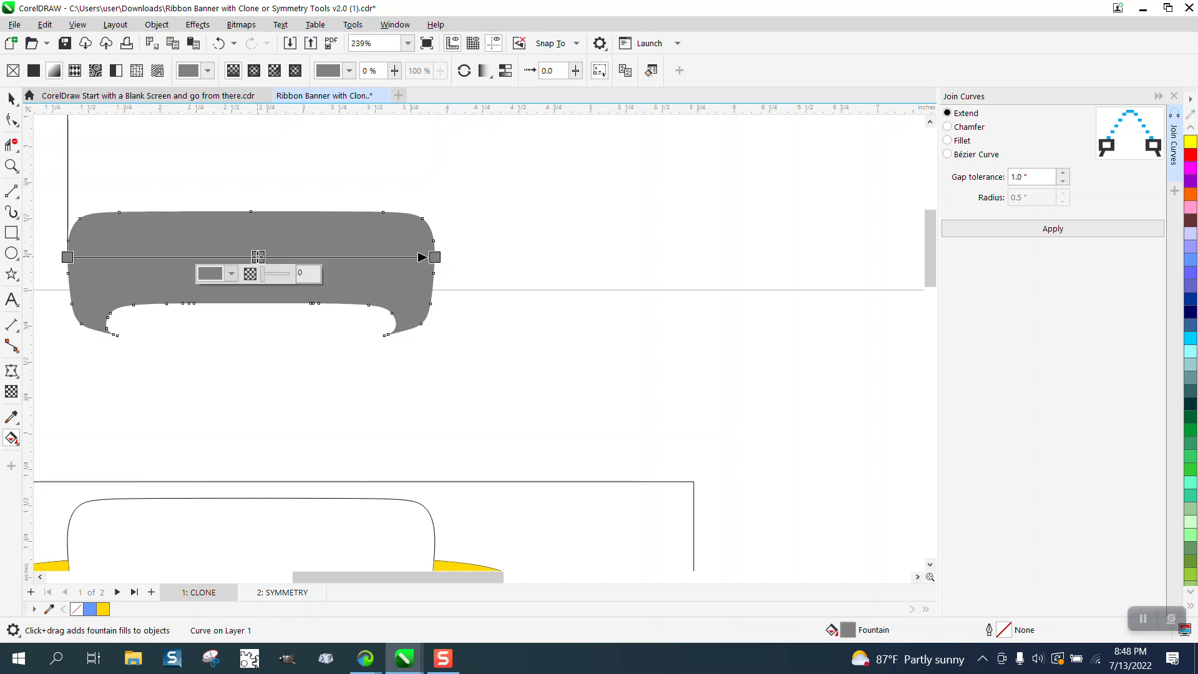
left_click(230, 272)
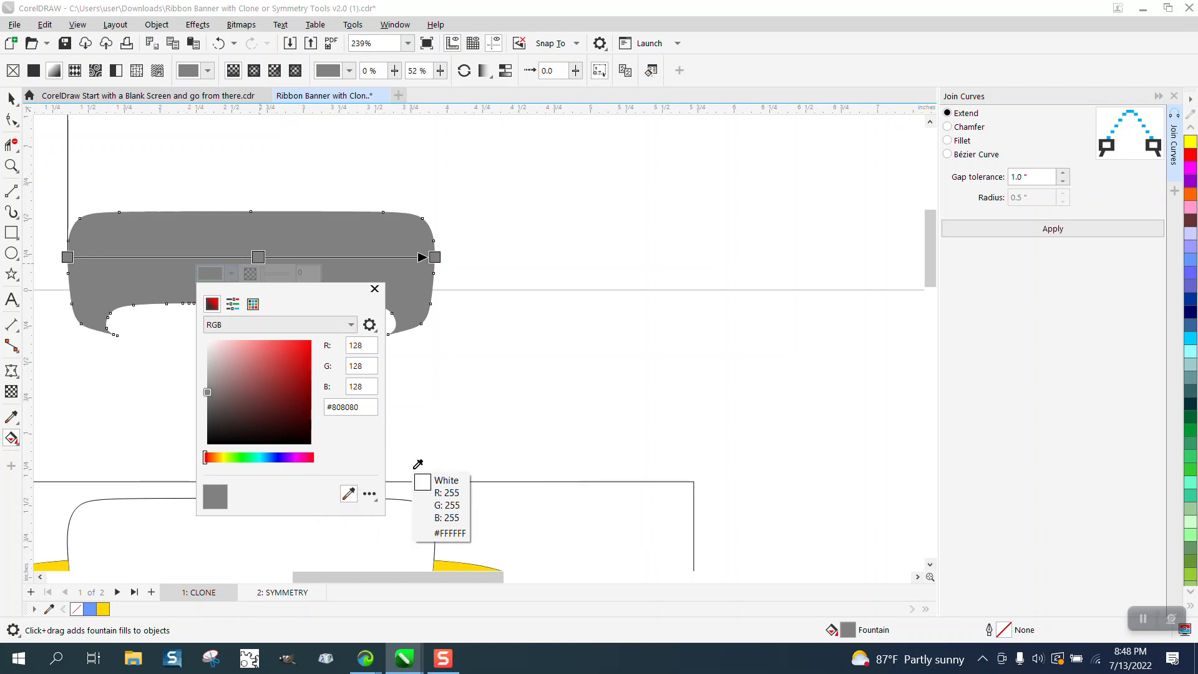
mouse_move(523, 448)
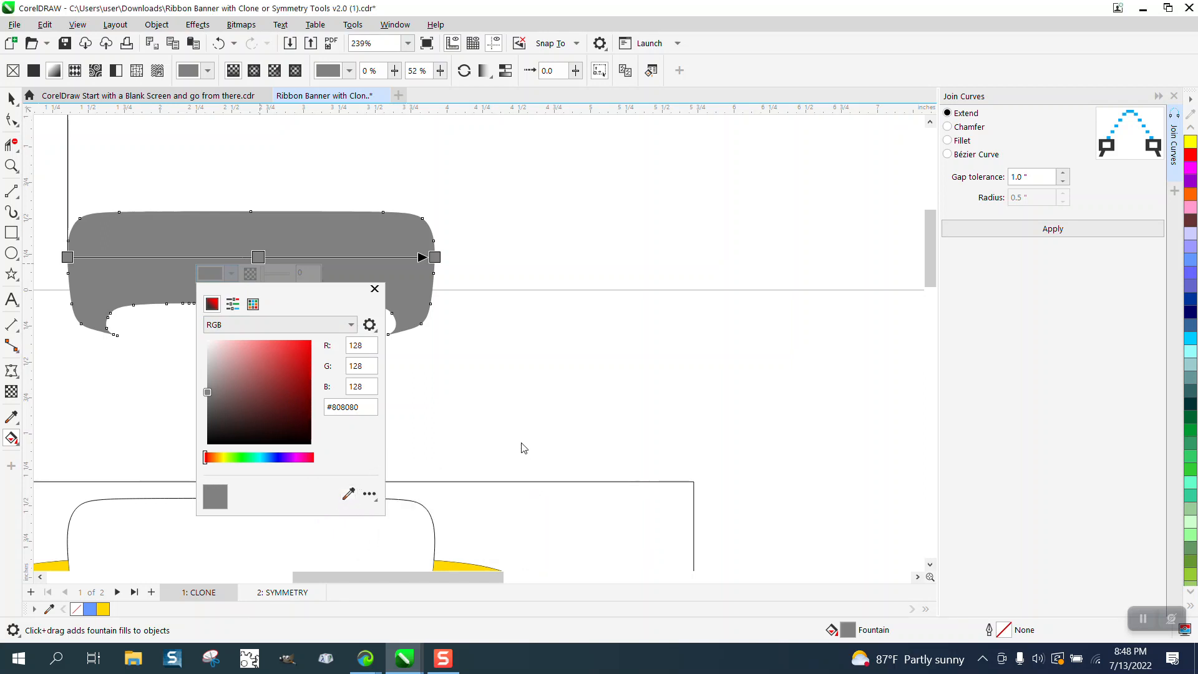
left_click(374, 289)
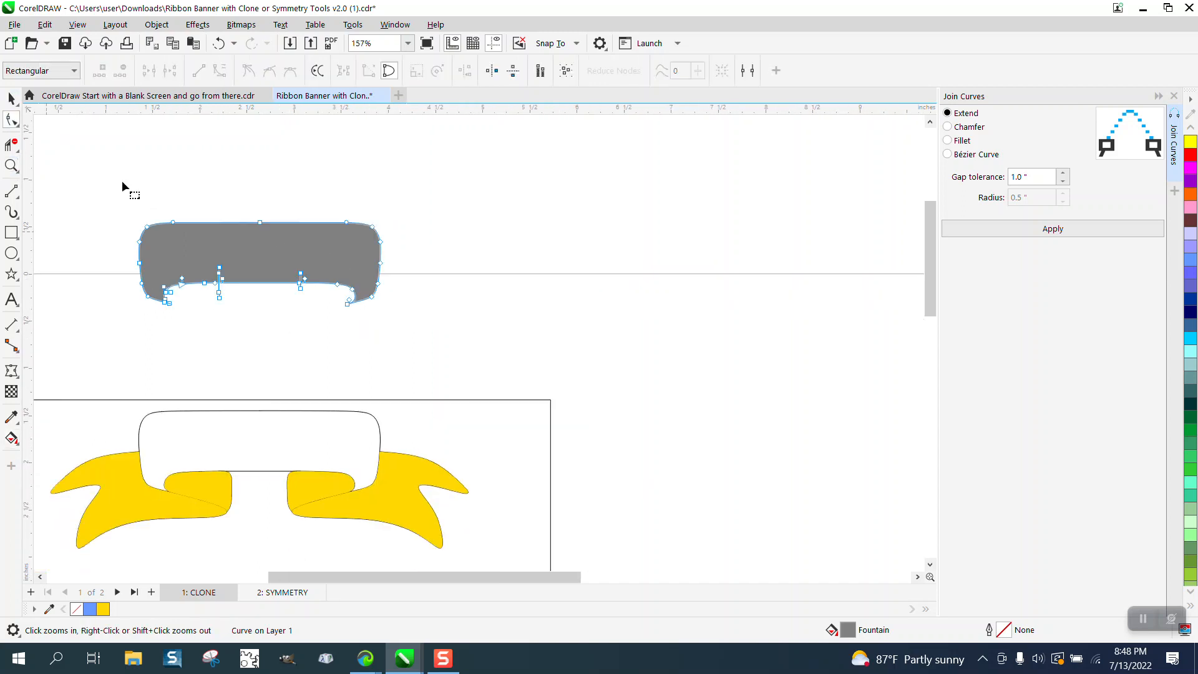
Set the band gradient's middle stop to gold #FFD700 and adjust the end stops
left_click(12, 439)
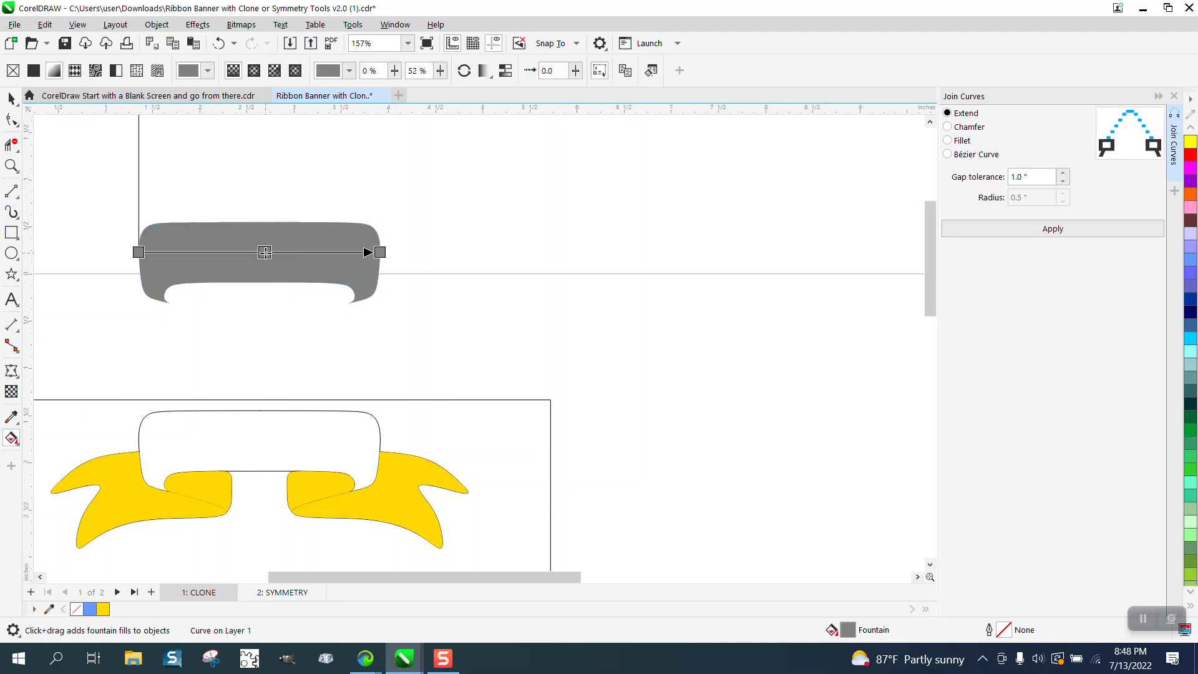
left_click(263, 267)
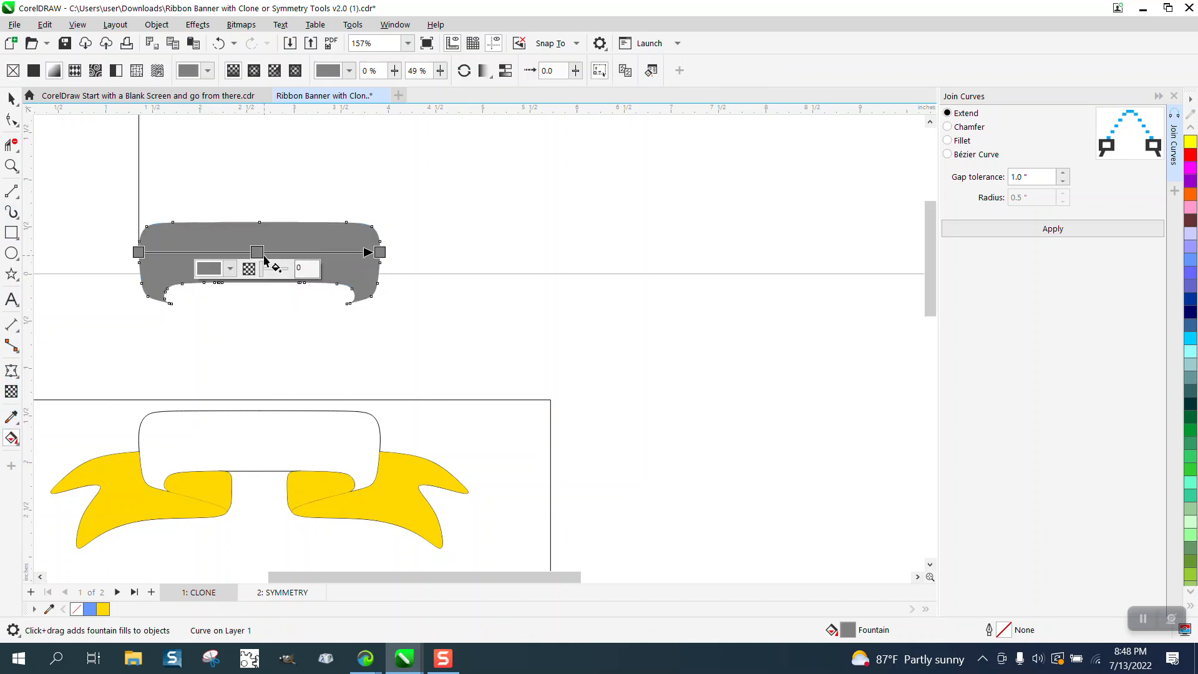
left_click(212, 268)
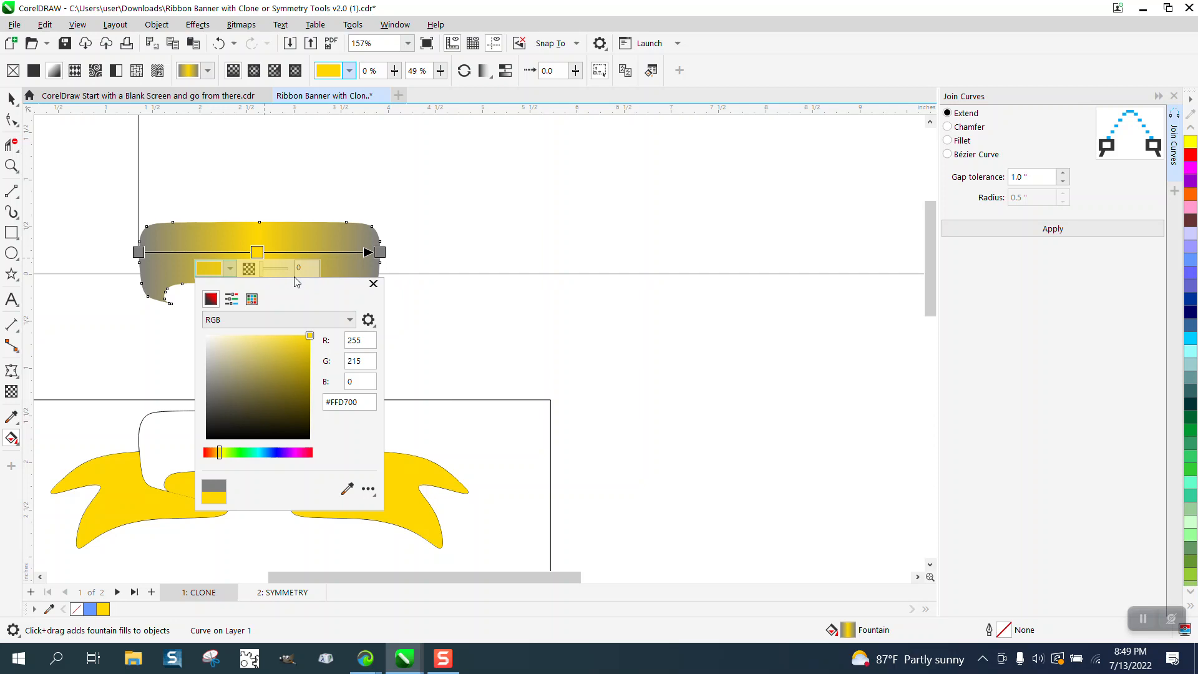
left_click(374, 283)
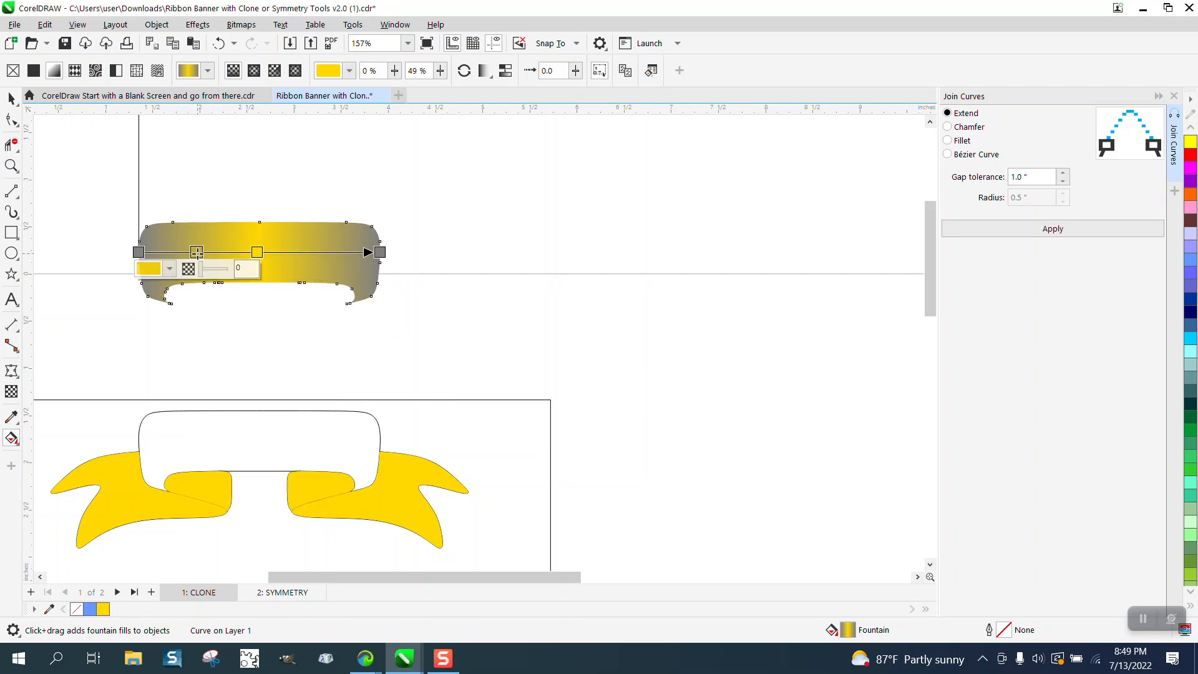
left_click(170, 268)
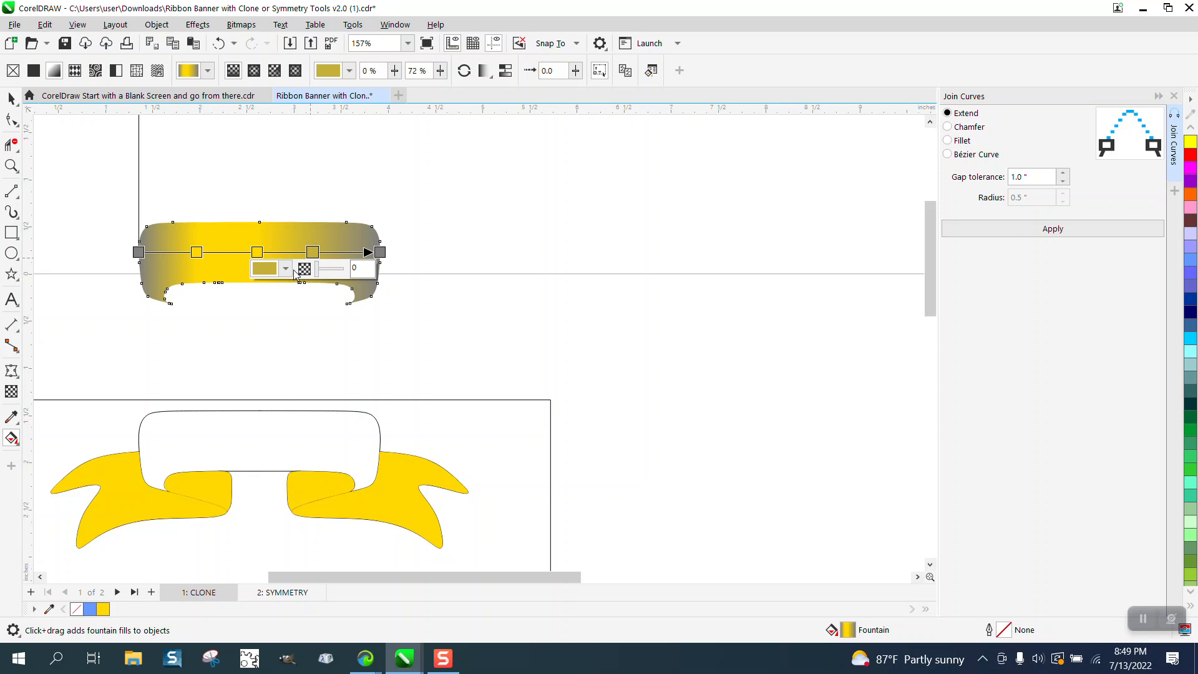
left_click(265, 268)
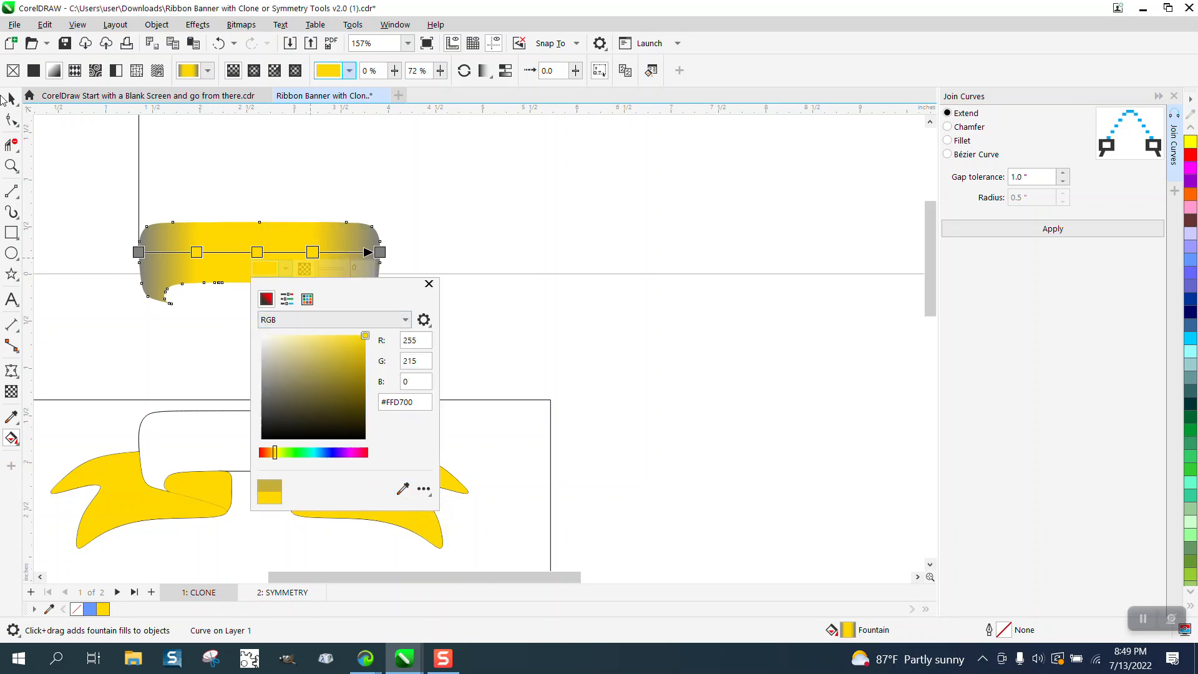
left_click(429, 284)
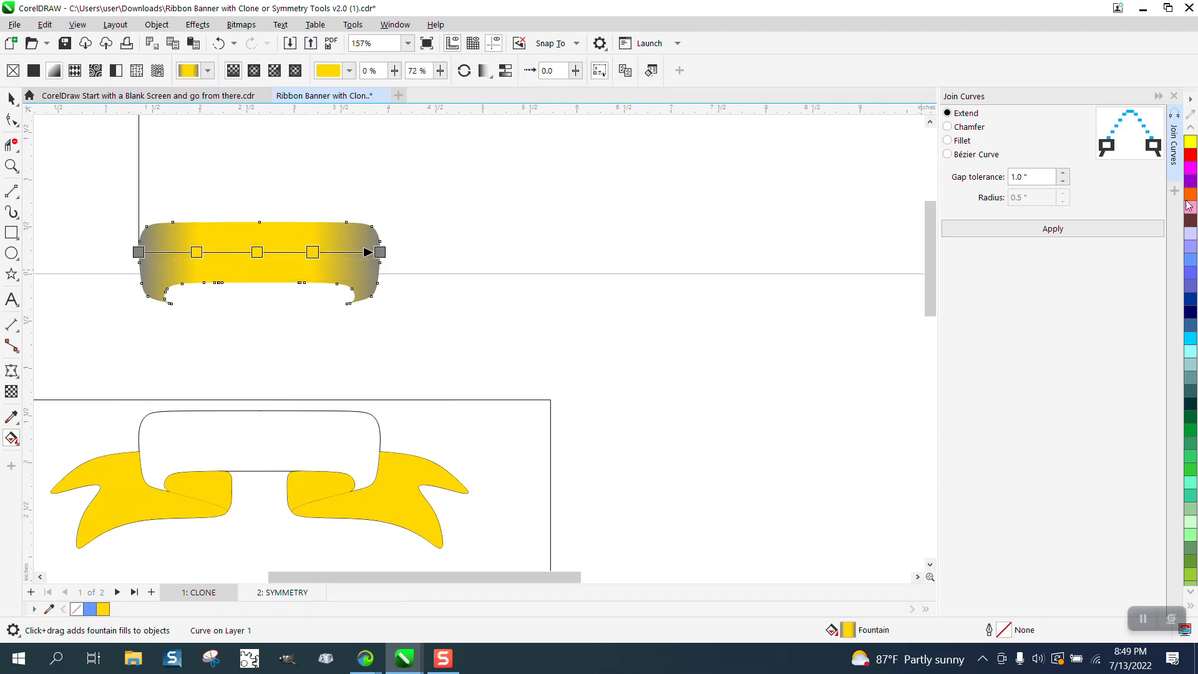
mouse_move(1190, 129)
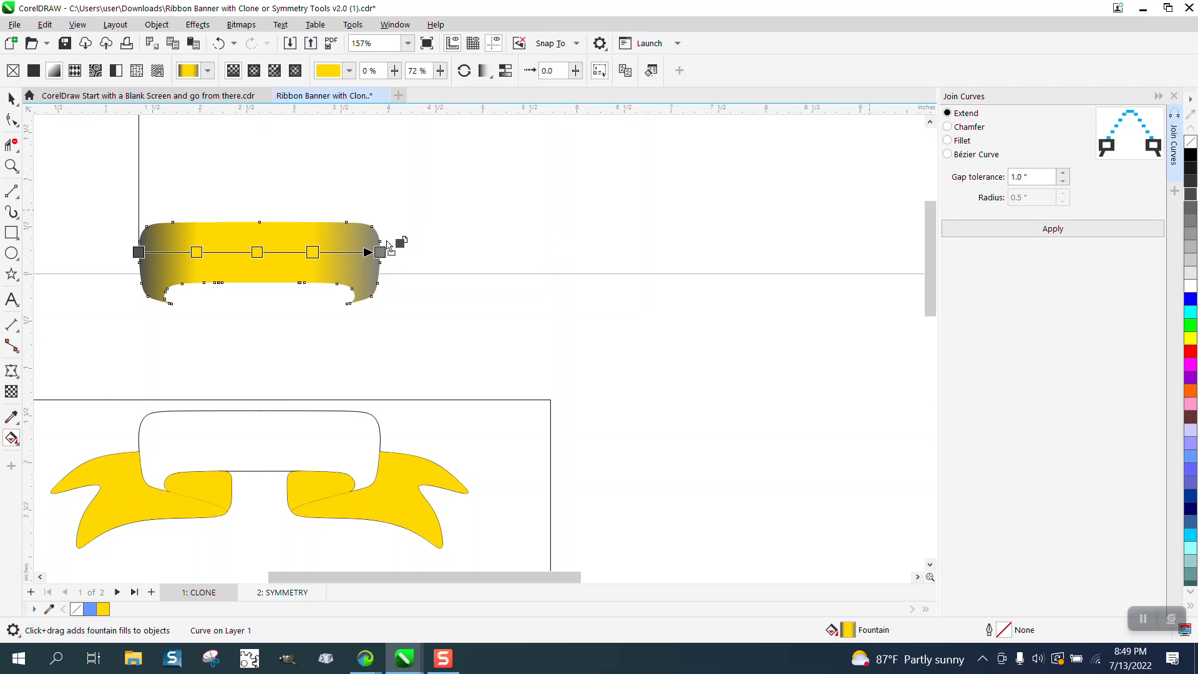
left_click(11, 120)
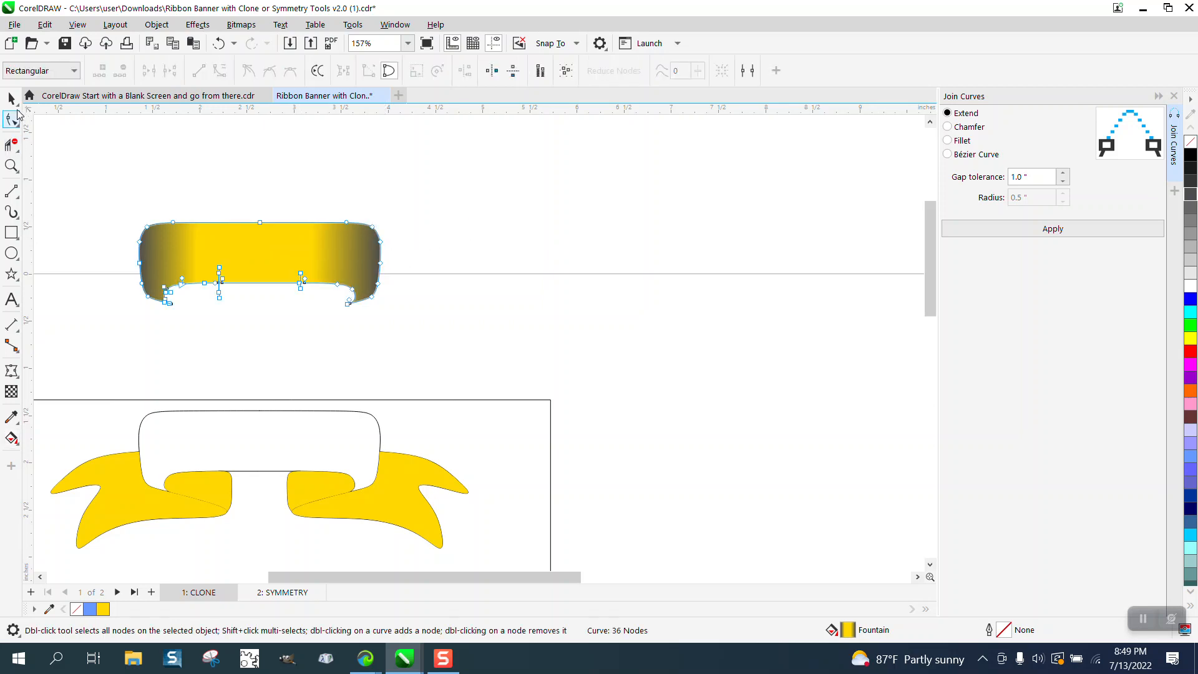
Move the empty frame above the gold band, select the left fold, then deselect
left_click(11, 99)
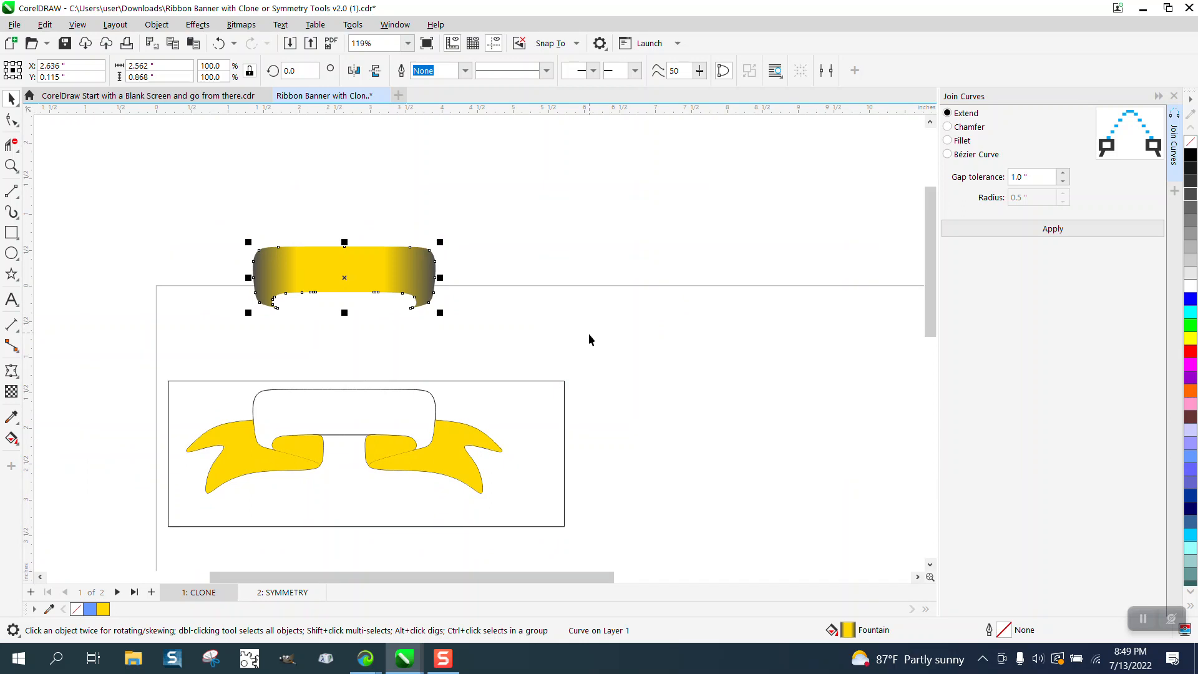
mouse_move(289, 466)
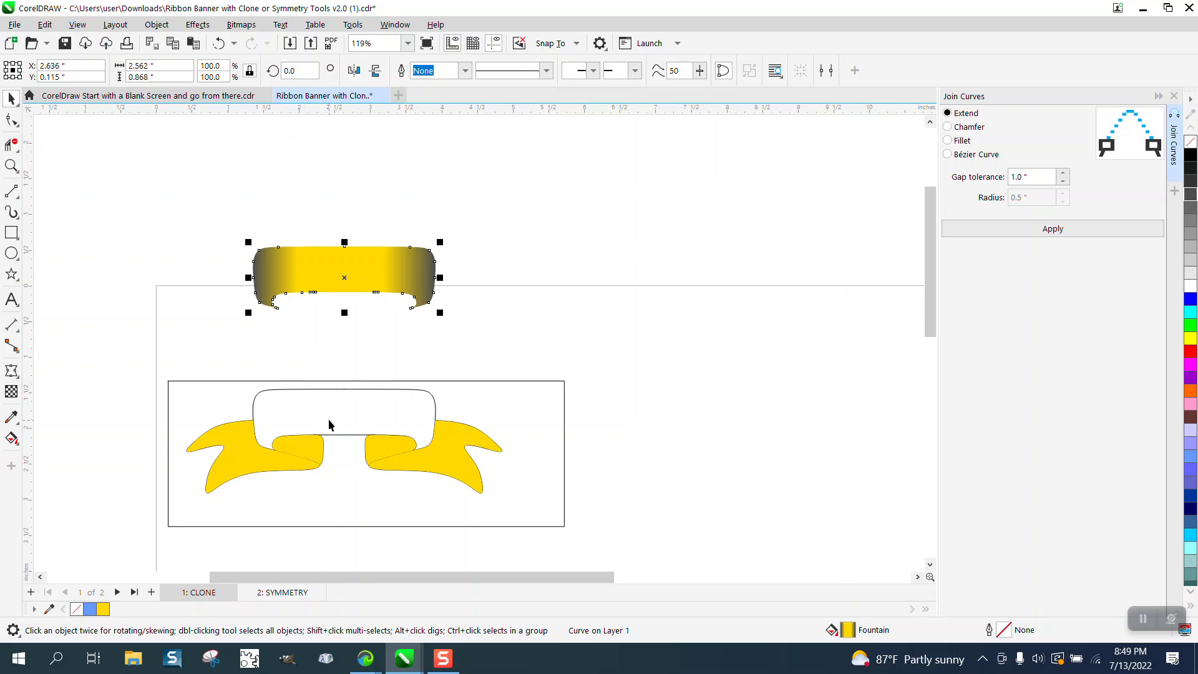
left_click(332, 414)
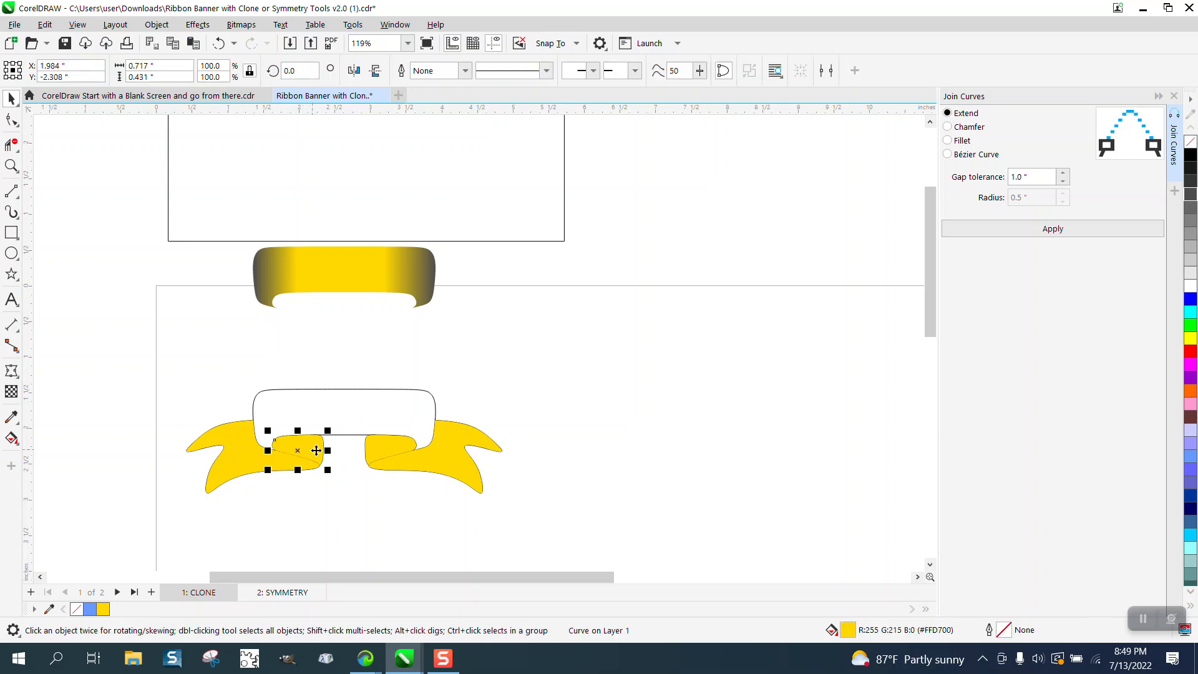
left_click(12, 438)
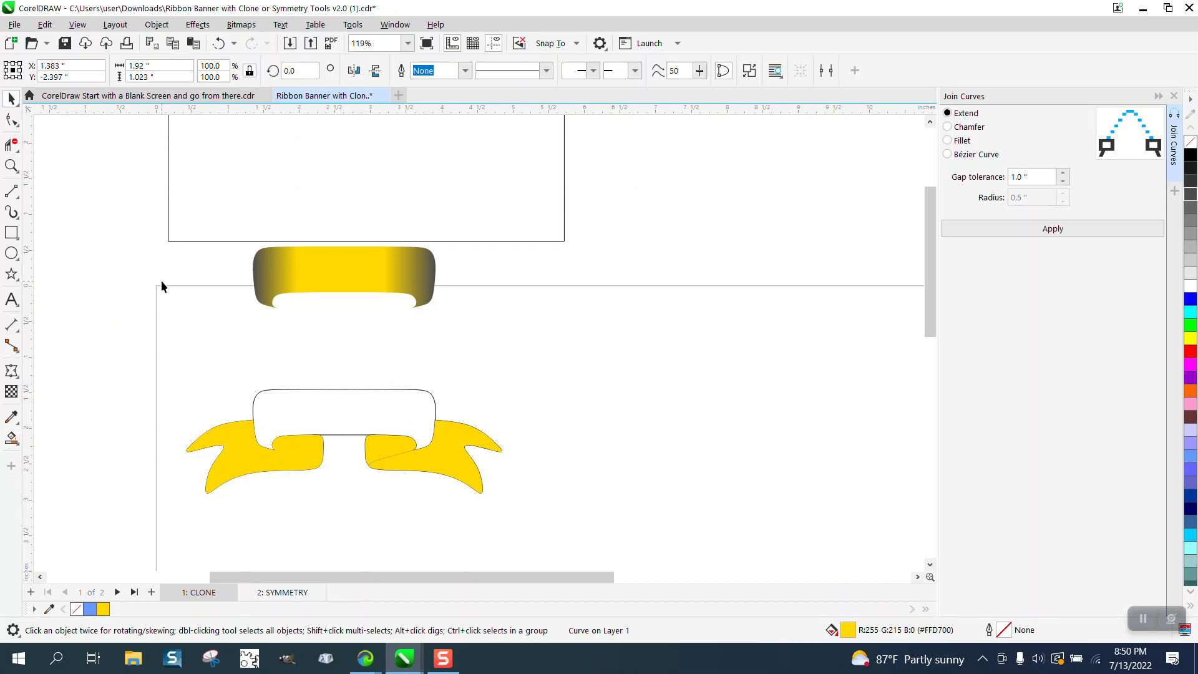
left_click(255, 457)
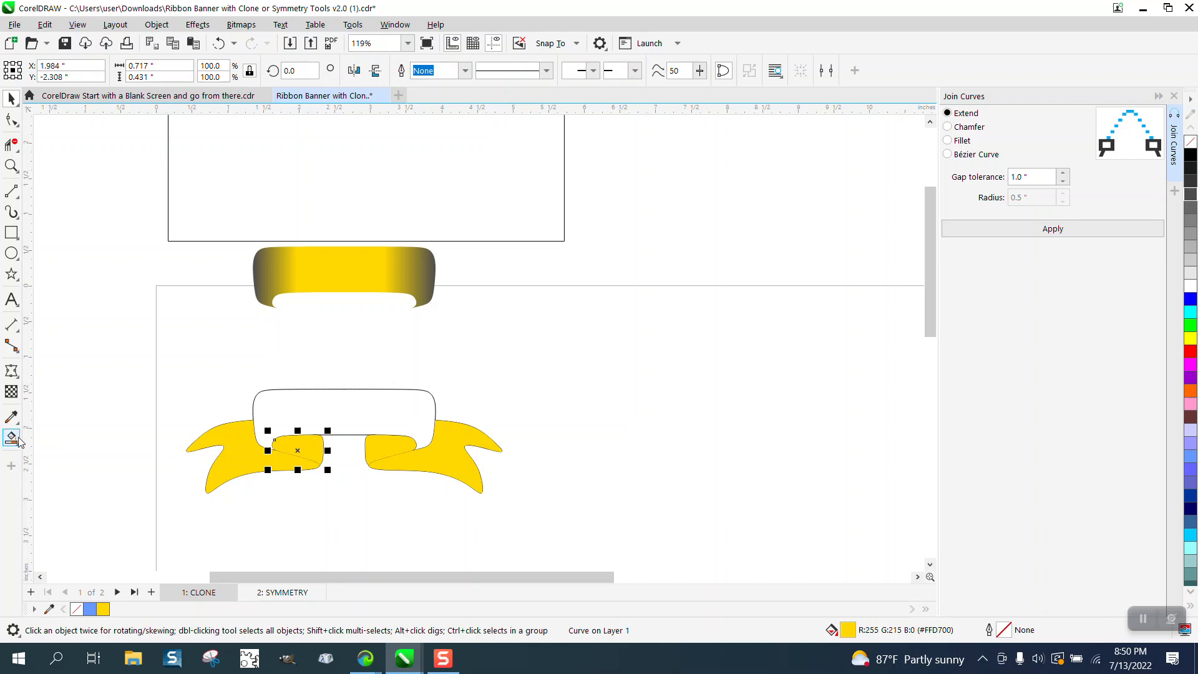
left_click(12, 438)
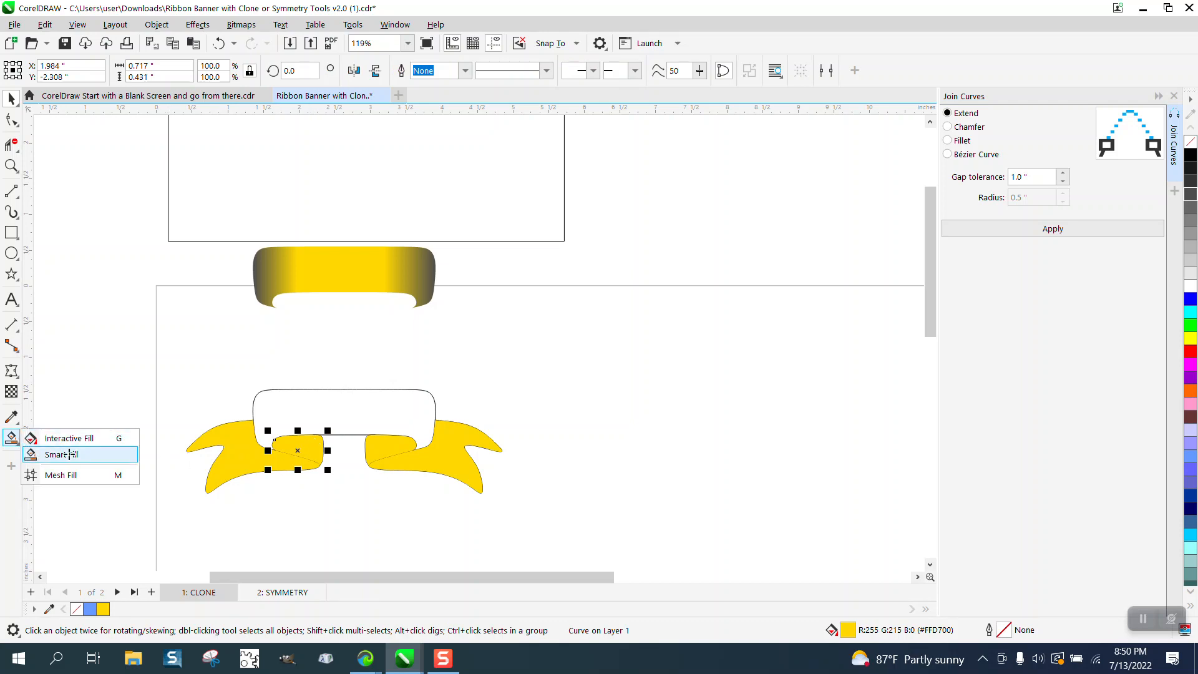
Smart Fill the left fold into a closed shape with a dark-to-gold fountain fill, then zoom in
left_click(61, 455)
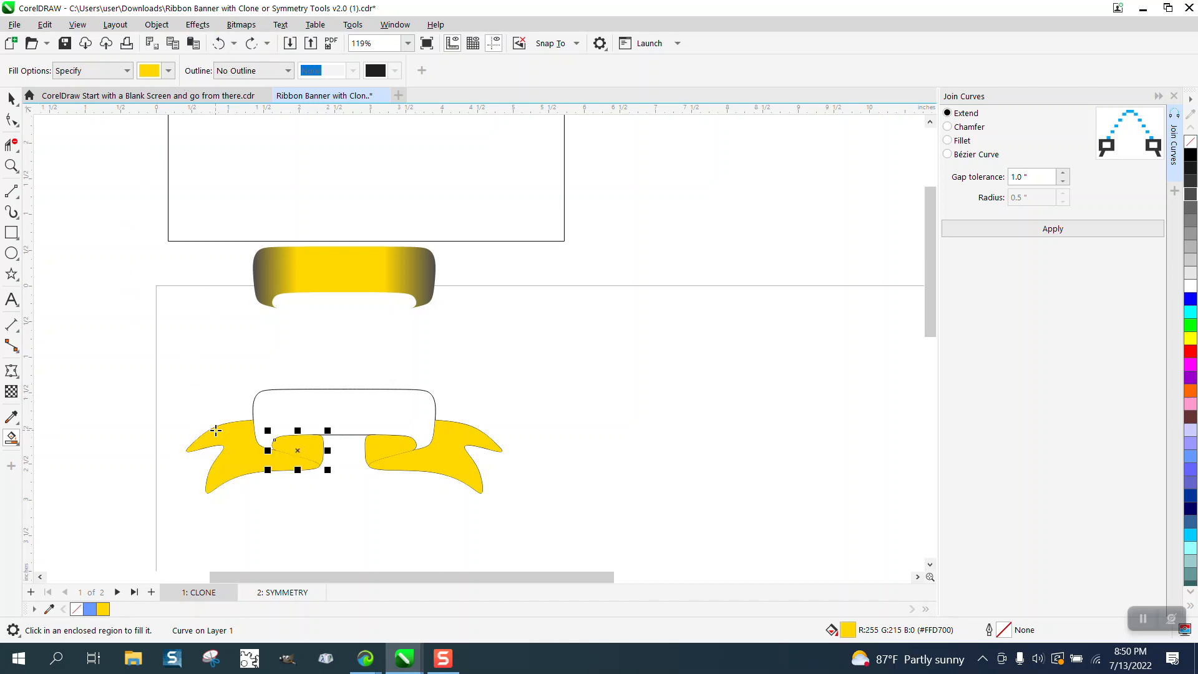
left_click_drag(297, 451, 583, 451)
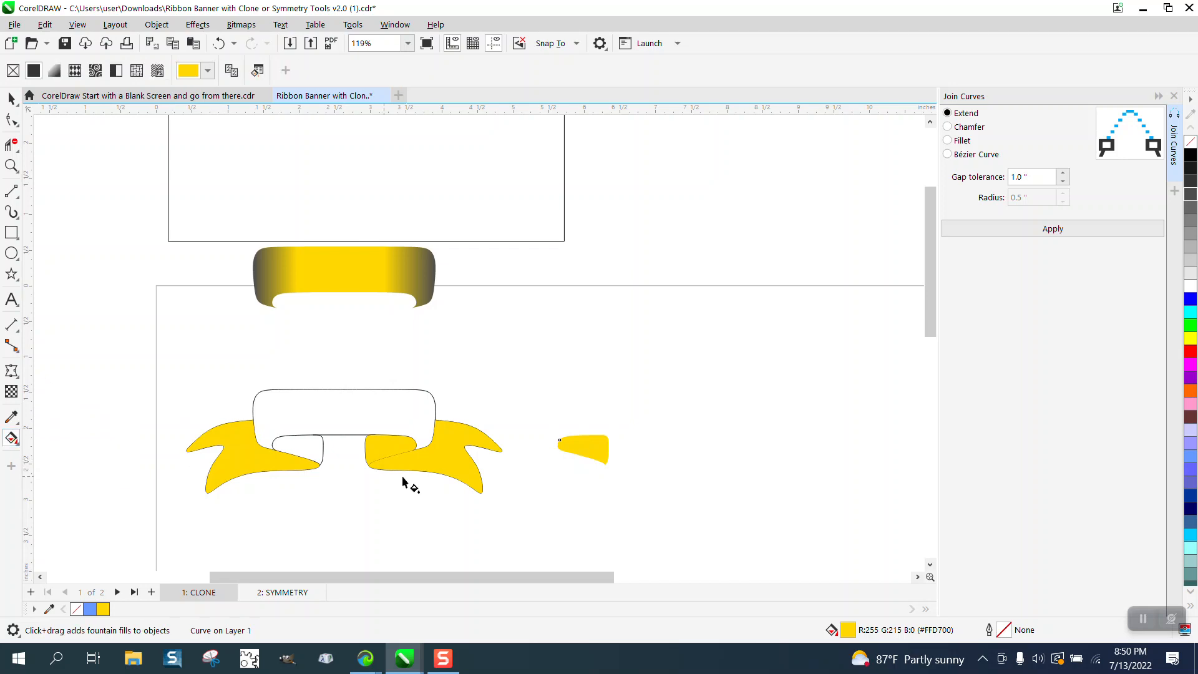
left_click(583, 450)
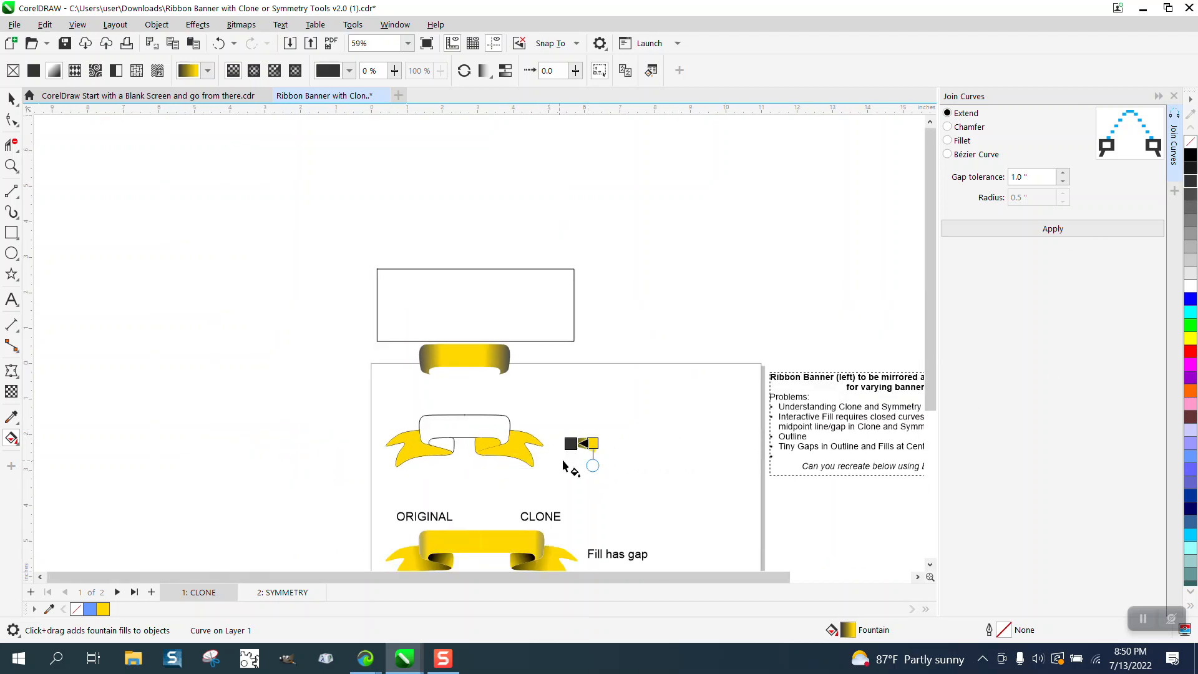
left_click(11, 166)
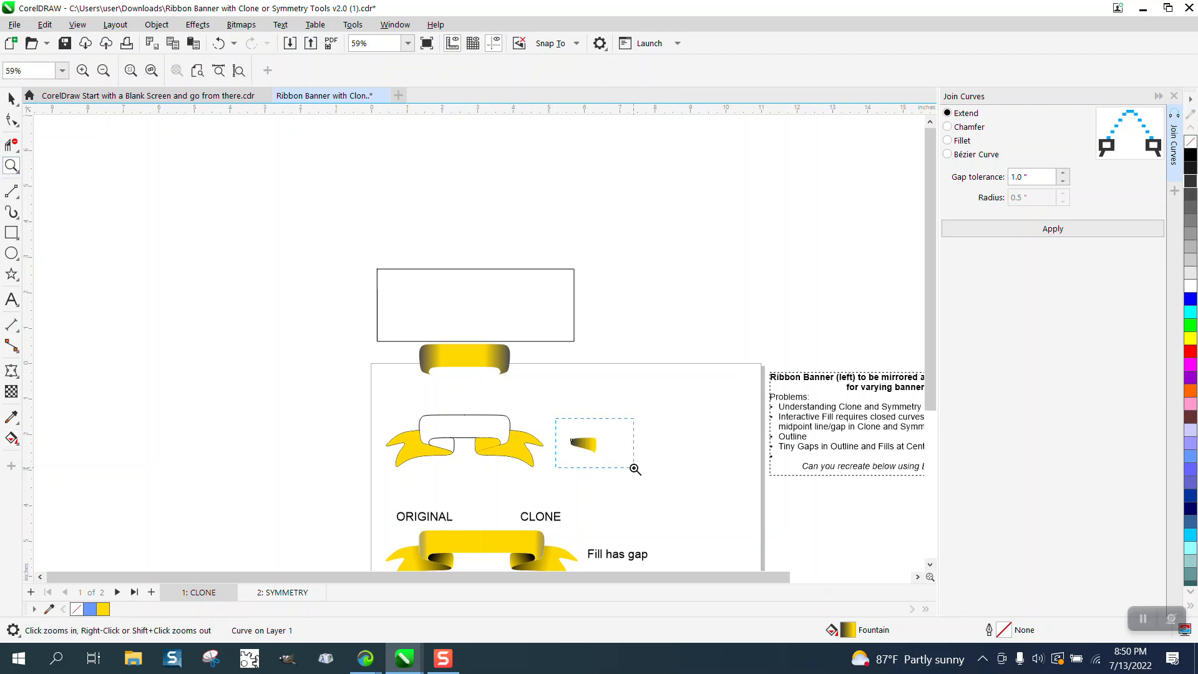
left_click(633, 469)
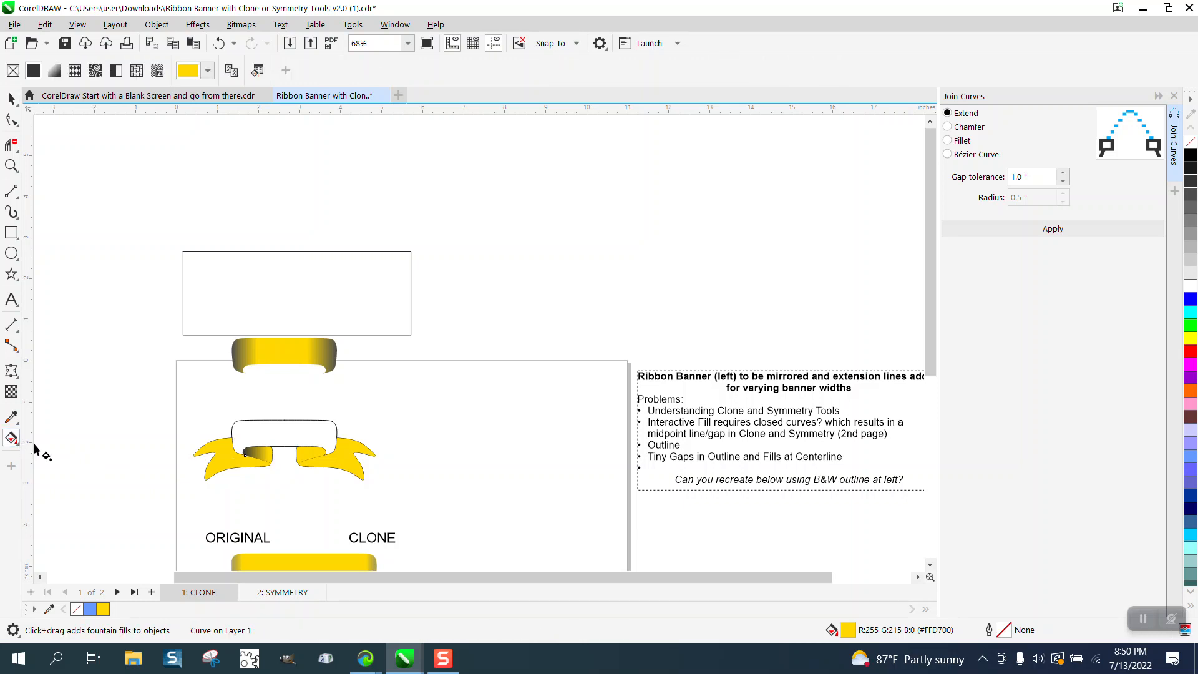
Re-drag the left fold's fountain fill from gold to near-black, then zoom into the folds
left_click(11, 439)
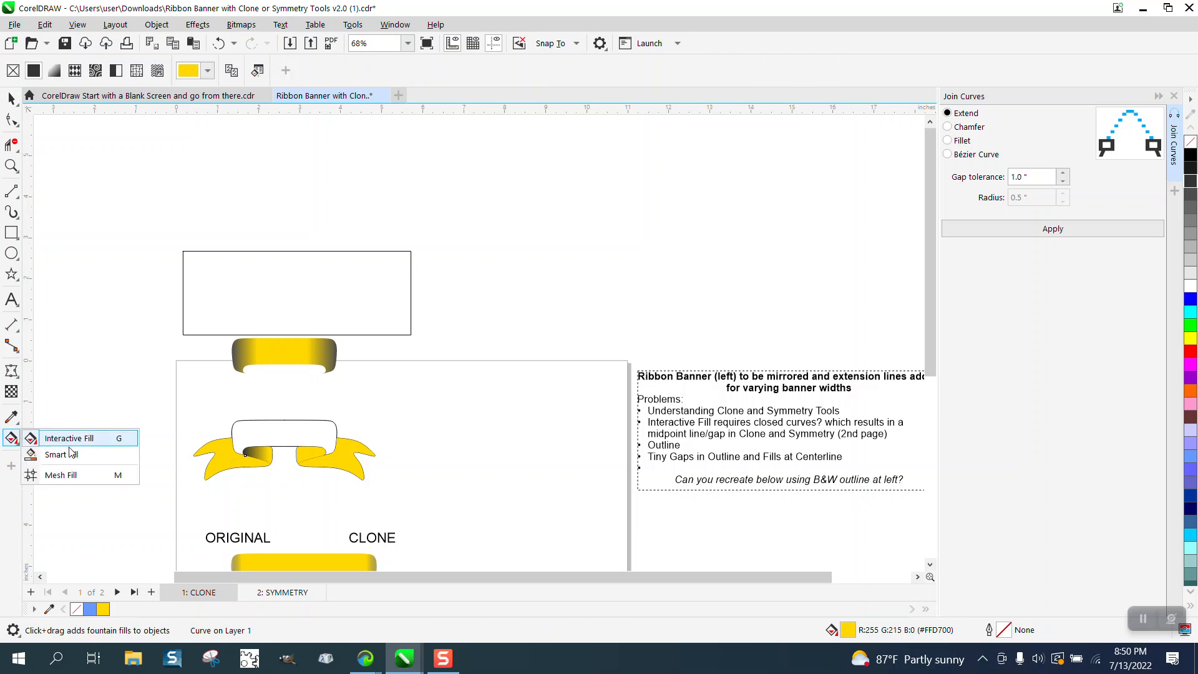
left_click(69, 438)
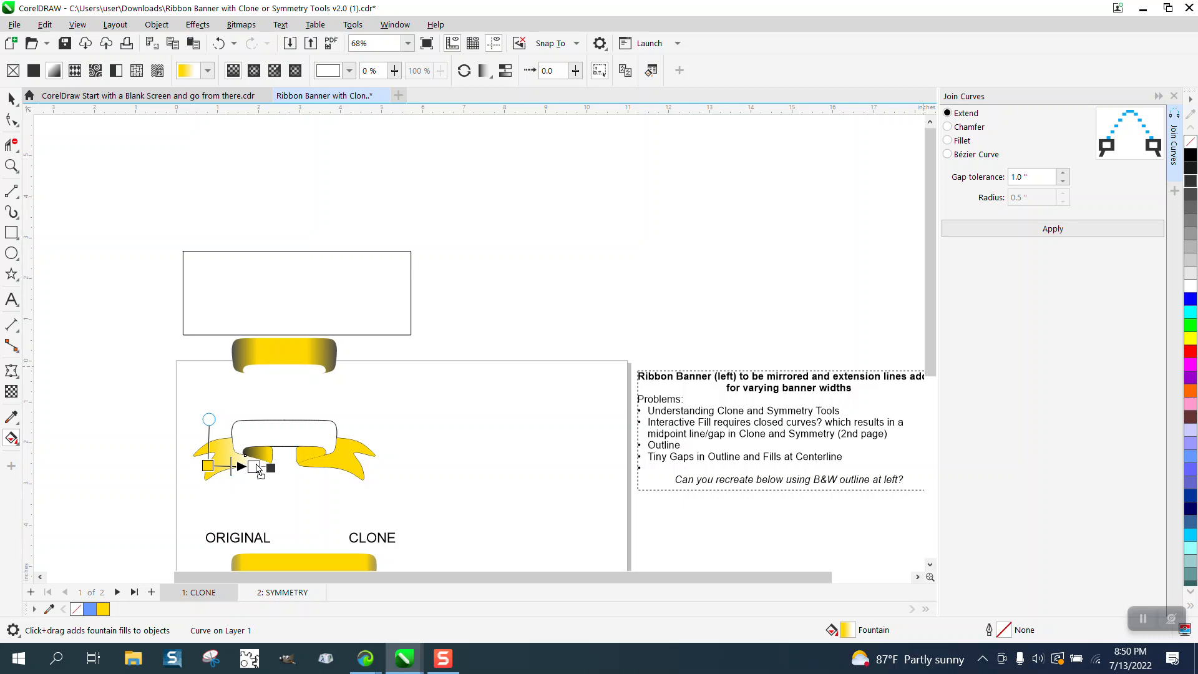
left_click(296, 292)
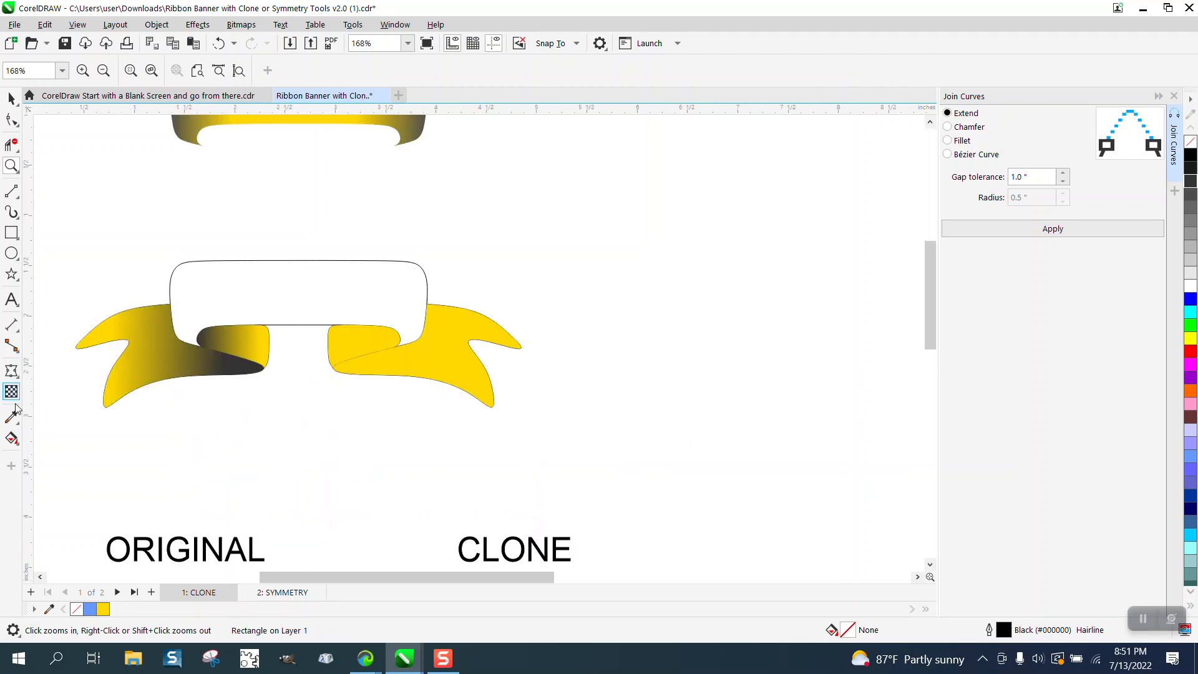
Remove the white center band and the segment joining the tails, leaving two separate tails
left_click(12, 415)
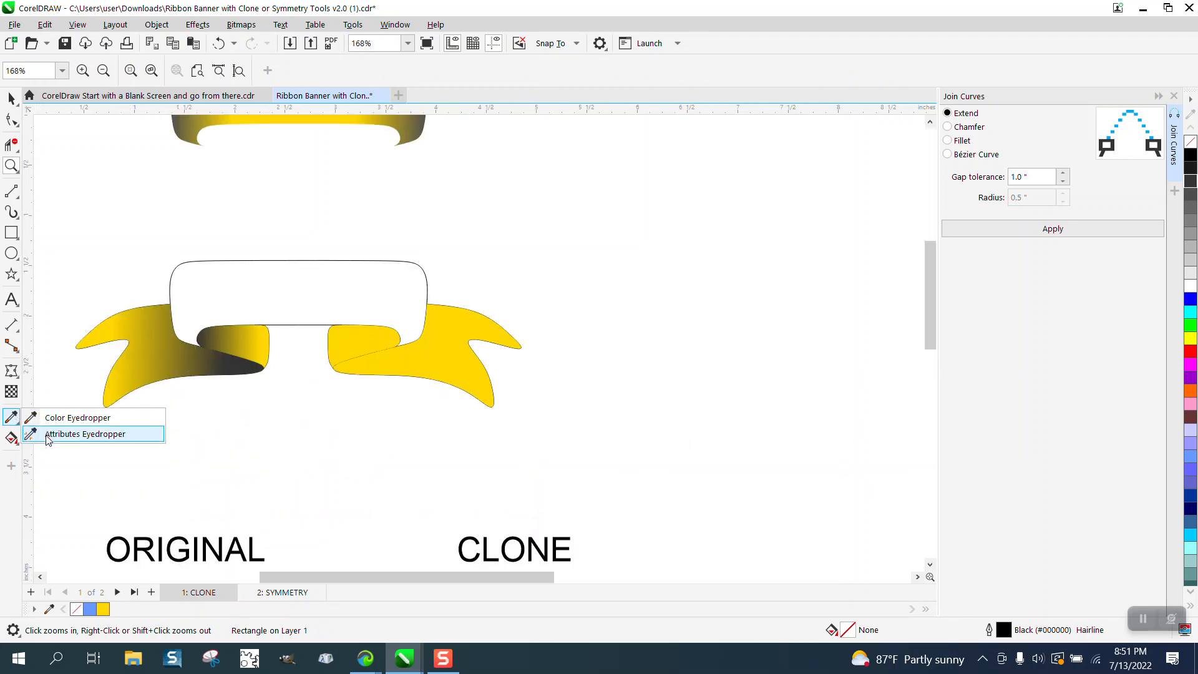
left_click(85, 434)
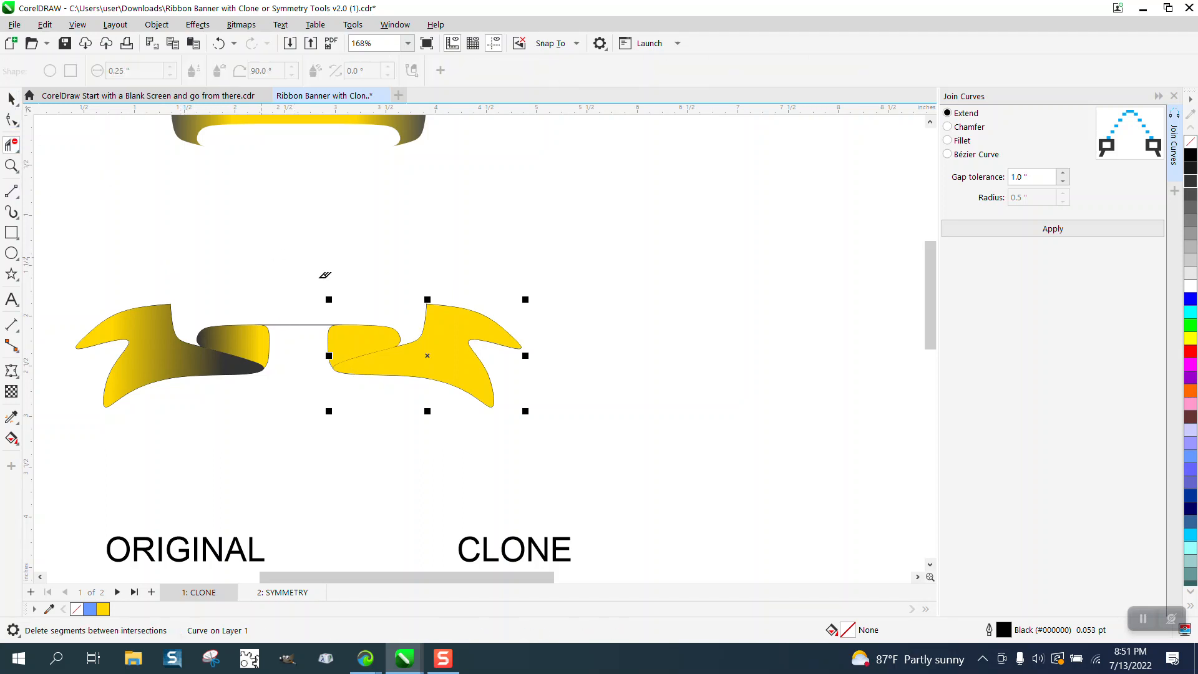
left_click(11, 98)
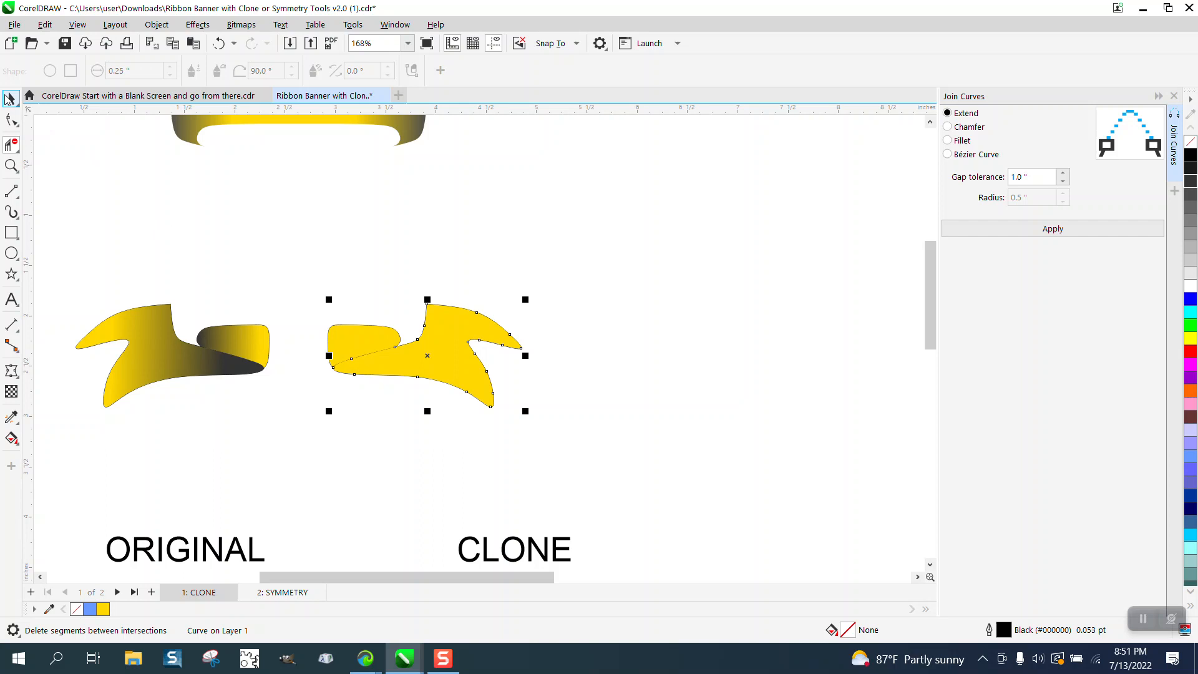